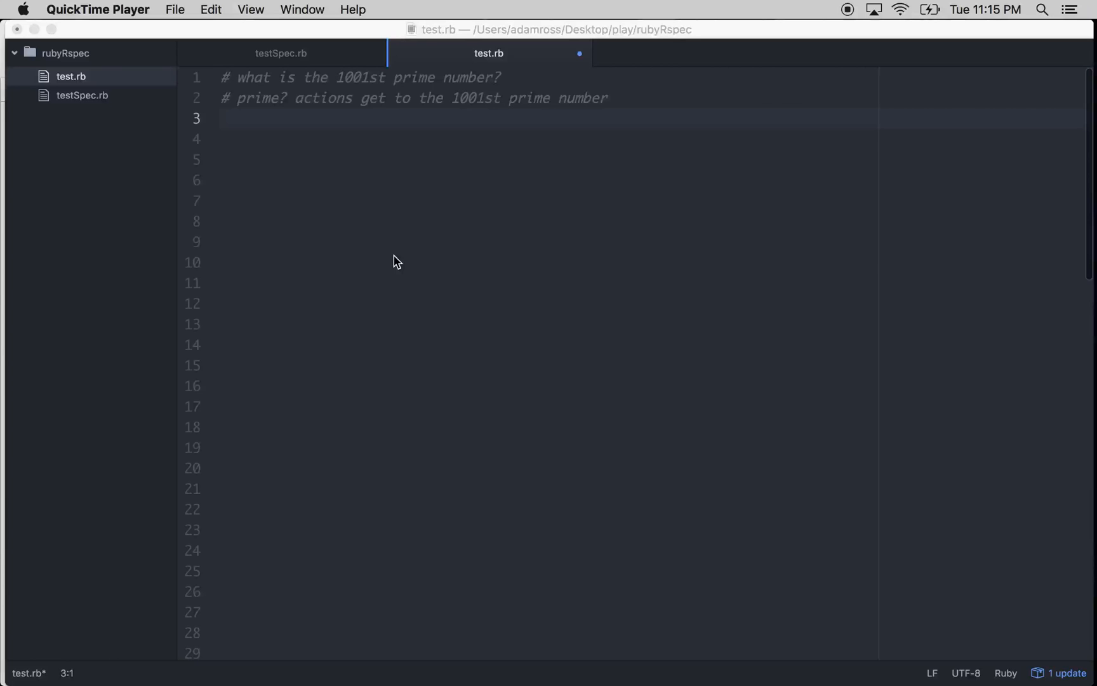
{"action": "mouse_move", "coordinate": [485, 159]}
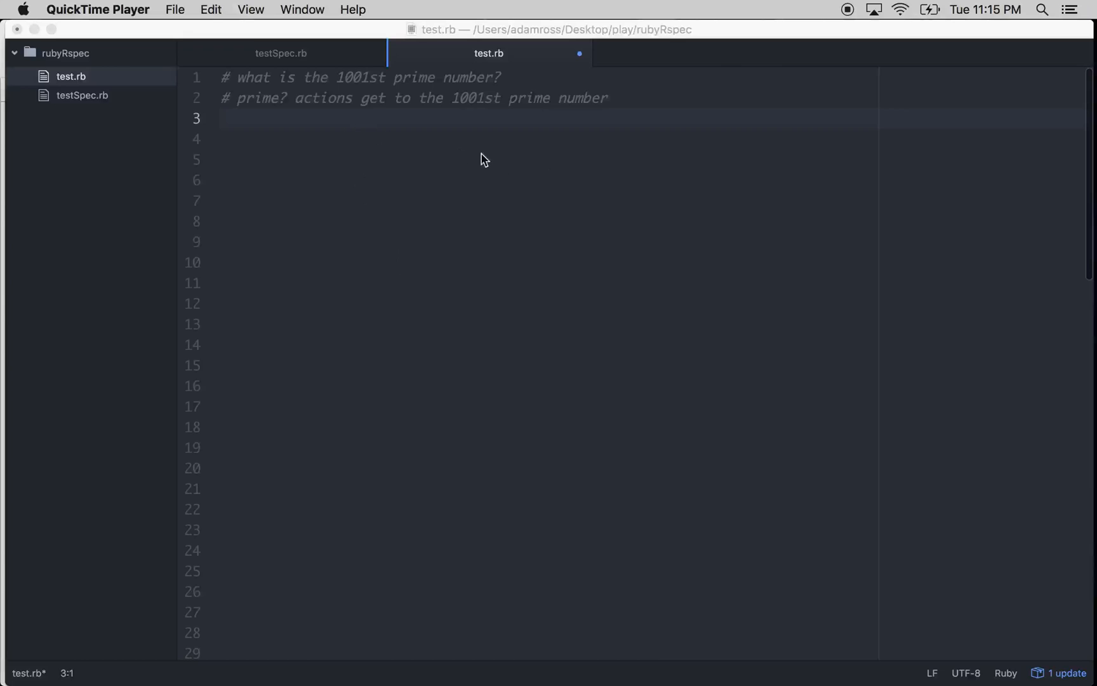
{"action": "mouse_move", "coordinate": [448, 77]}
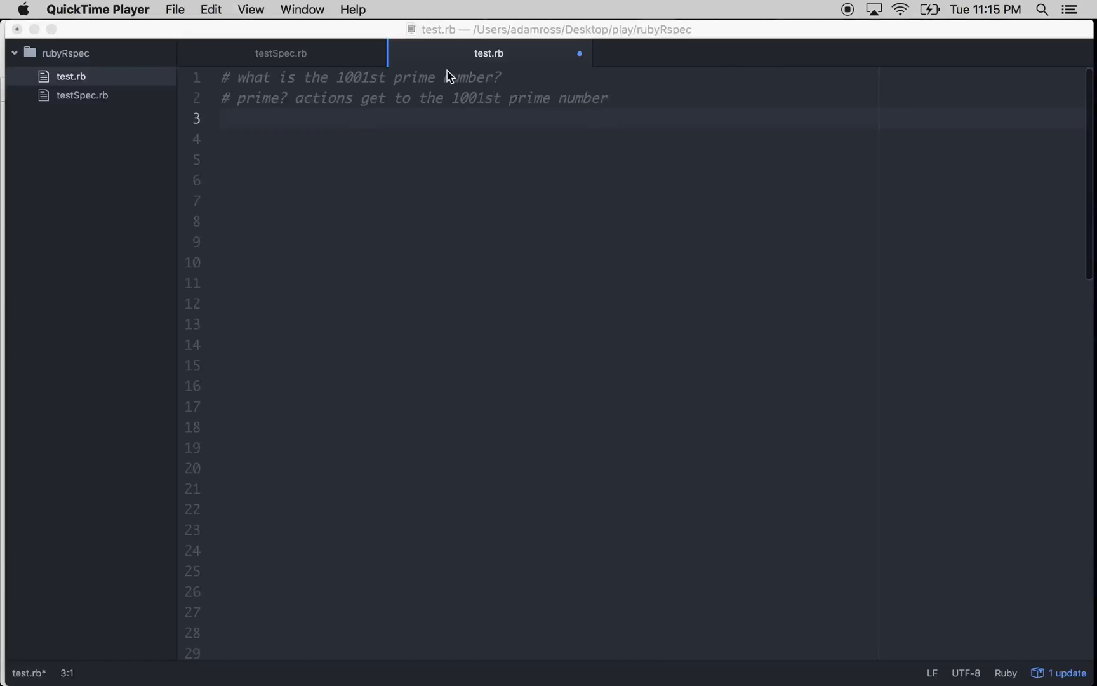
{"action": "mouse_move", "coordinate": [539, 119]}
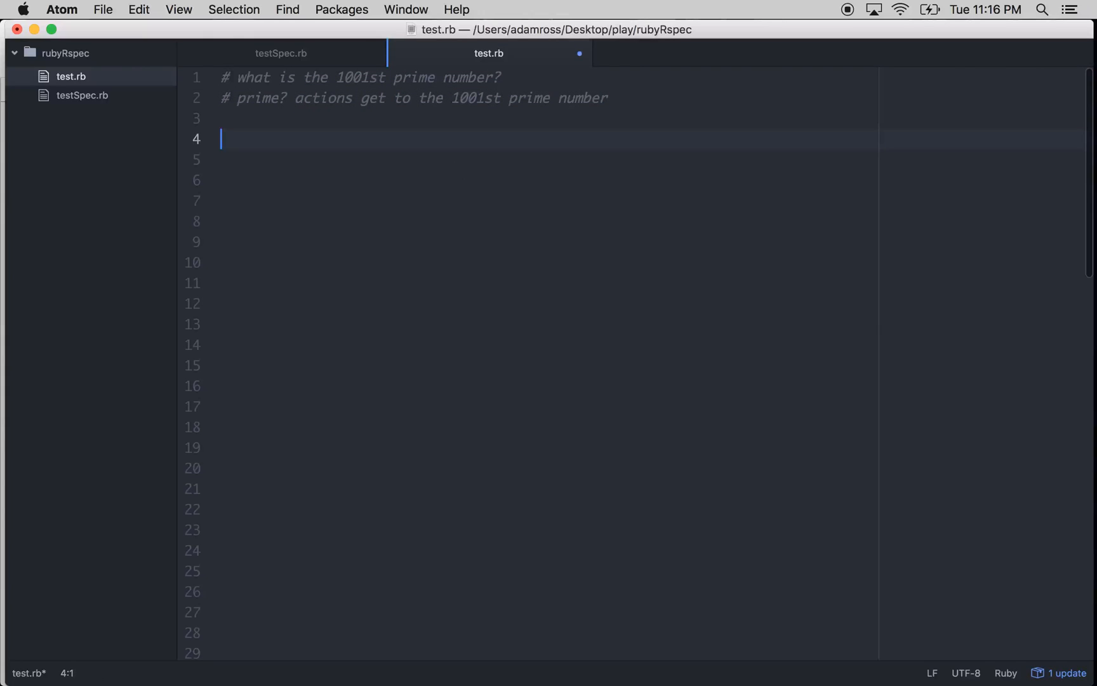
- Define prime?(number) with a loop over (2..number-1).each |num|
{"action": "type", "text": "def prime?"}
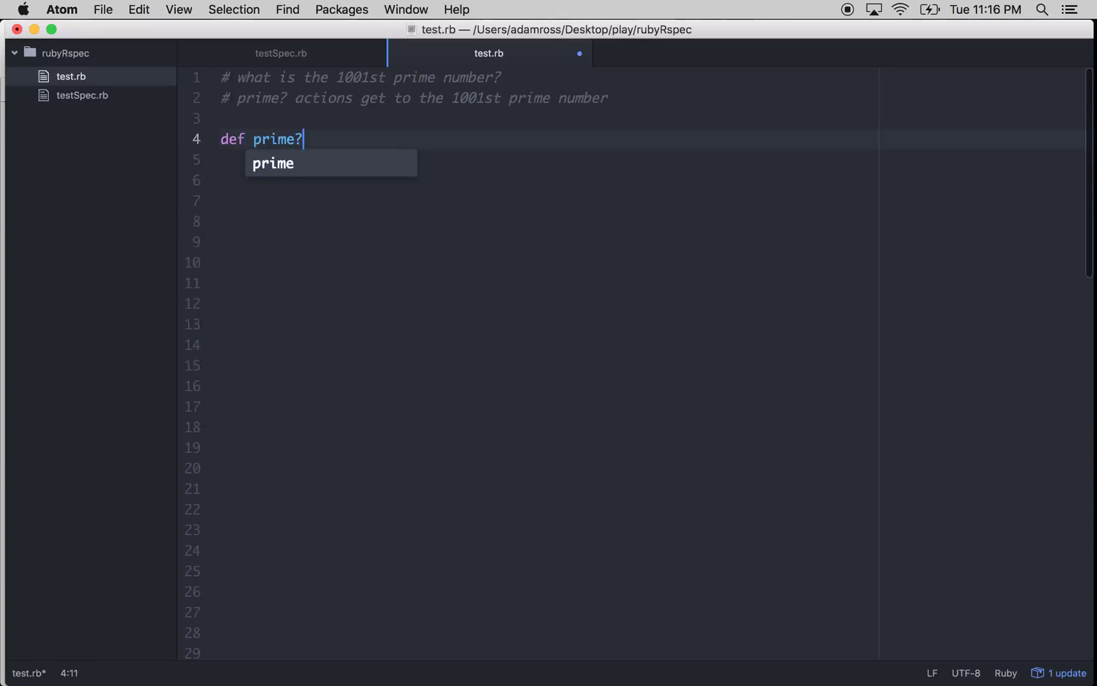
{"action": "type", "text": "number"}
{"action": "left_click", "coordinate": [652, 160]}
{"action": "type", "text": "en"}
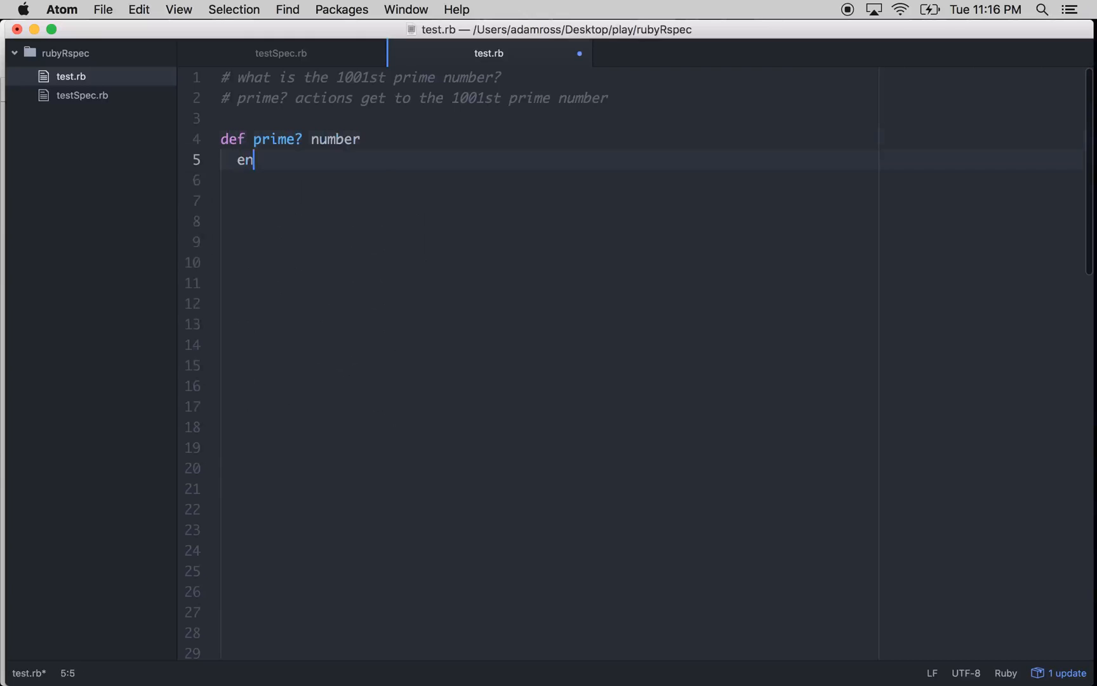
{"action": "type", "text": "d"}
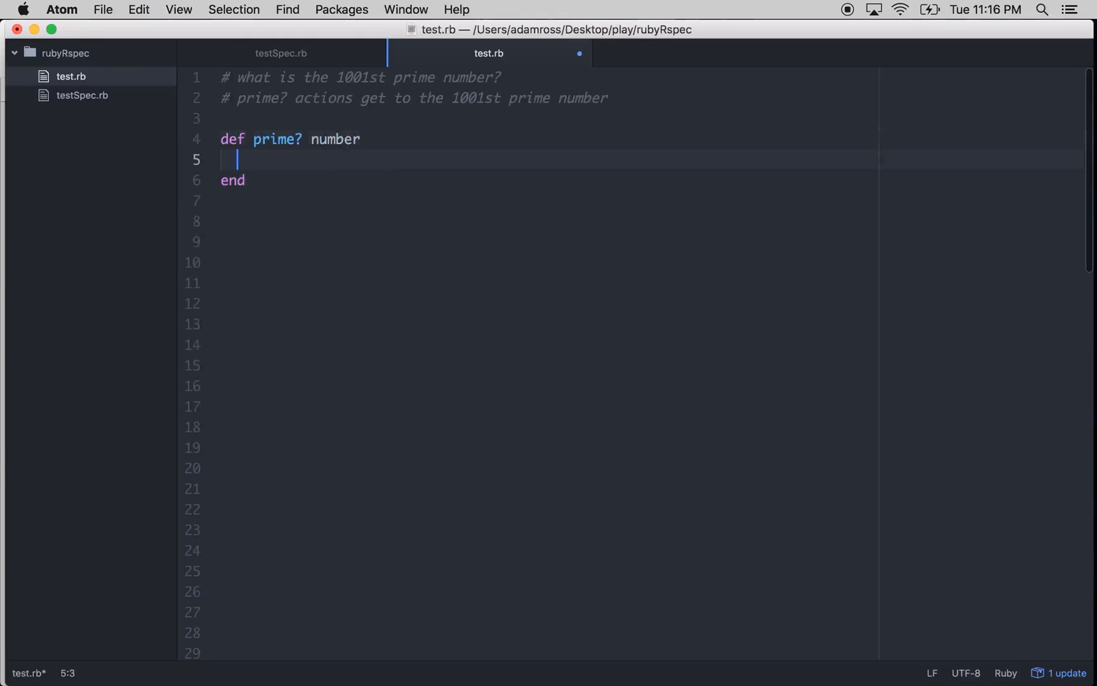
{"action": "type", "text": "()"}
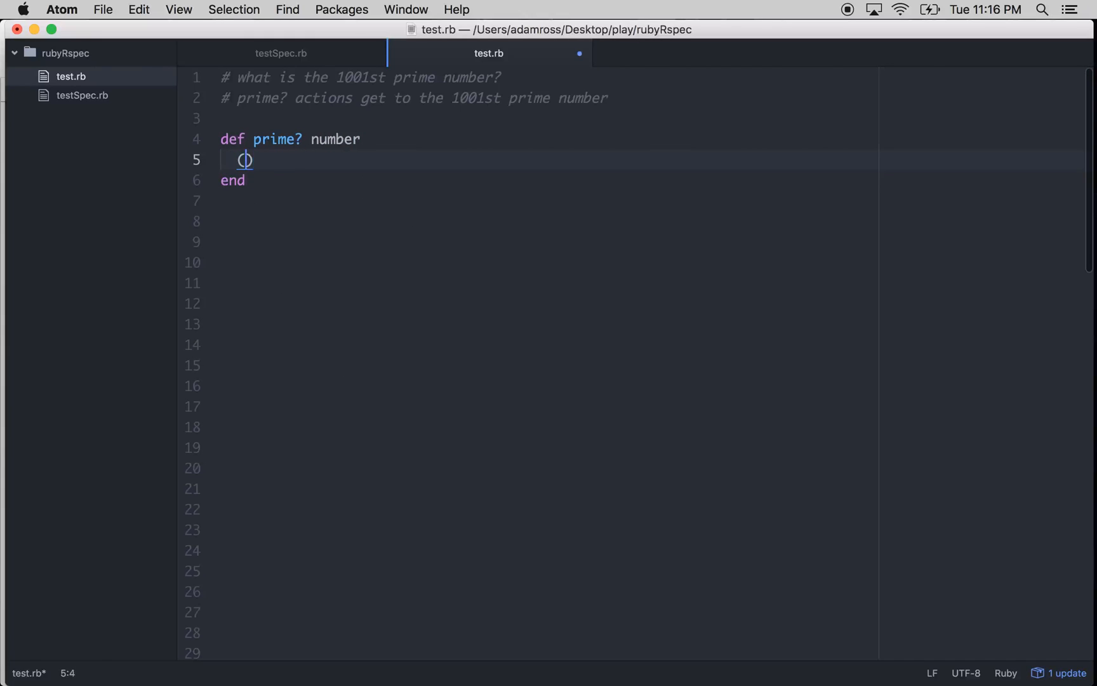
{"action": "type", "text": "2..numb"}
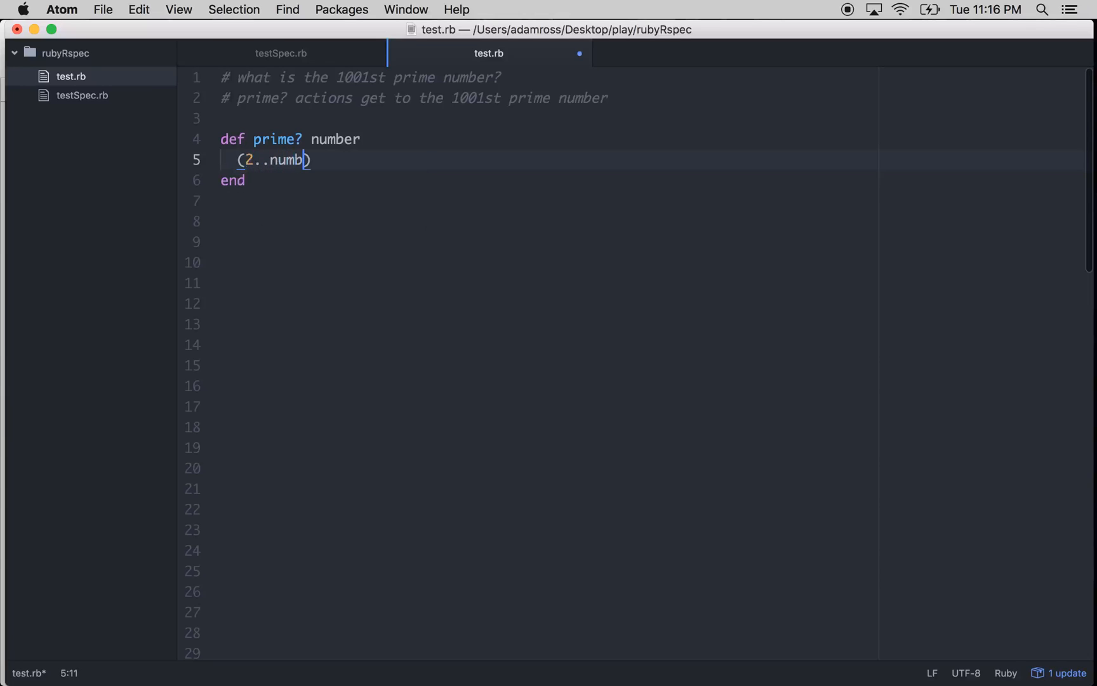
{"action": "type", "text": "er-1"}
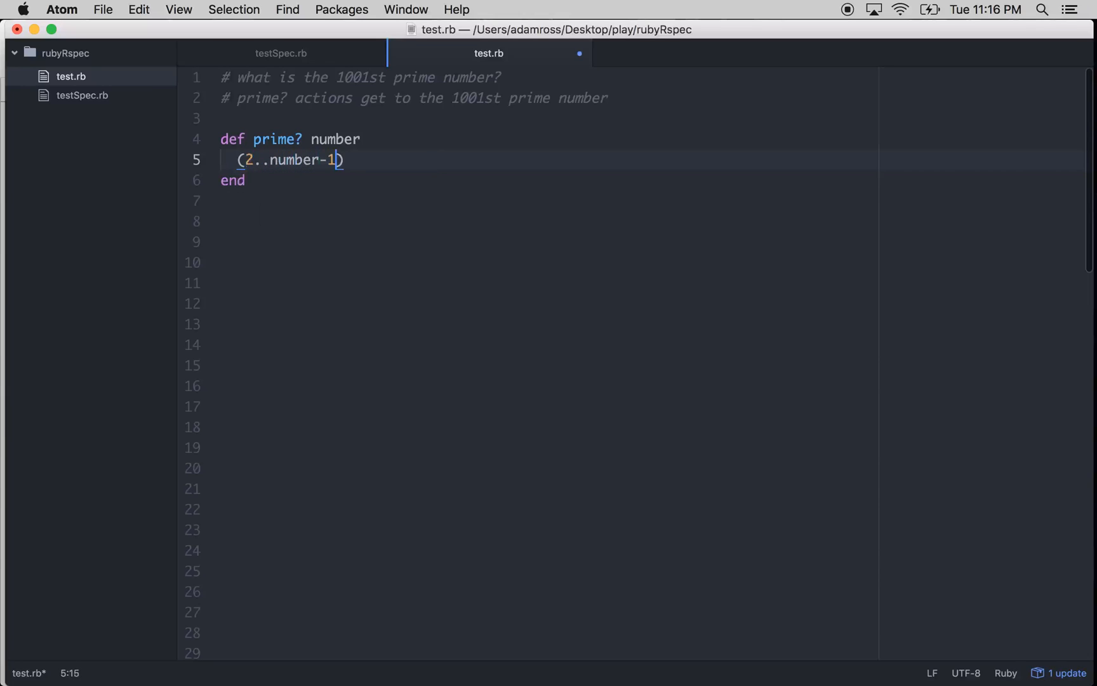
{"action": "mouse_move", "coordinate": [496, 188]}
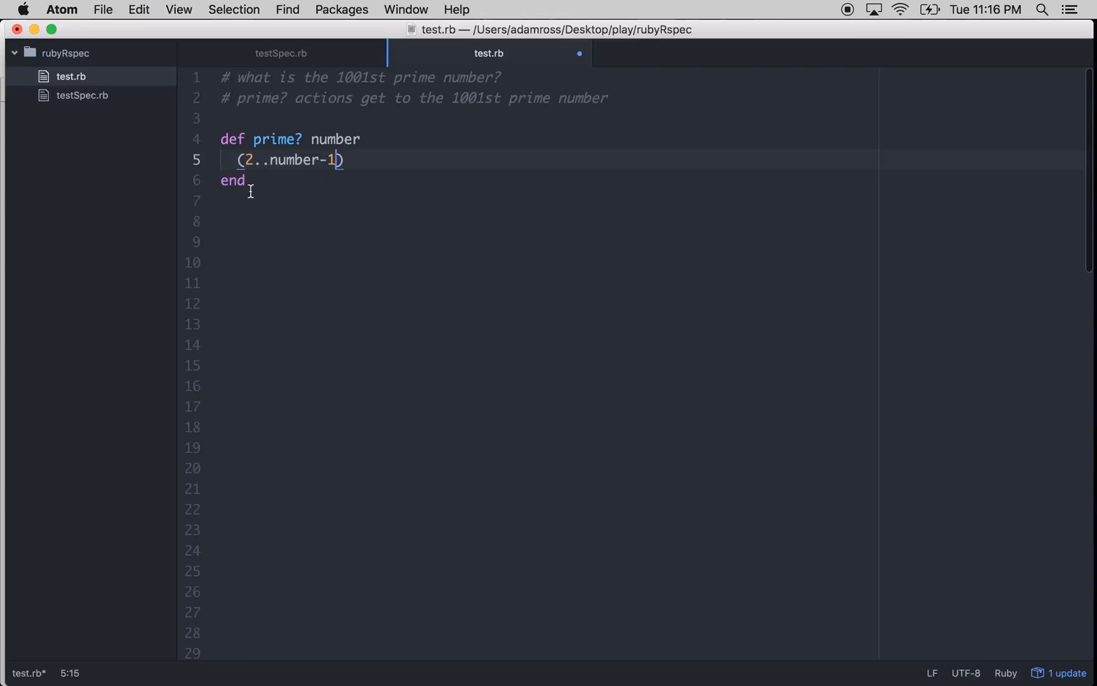
{"action": "type", "text": ".each do"}
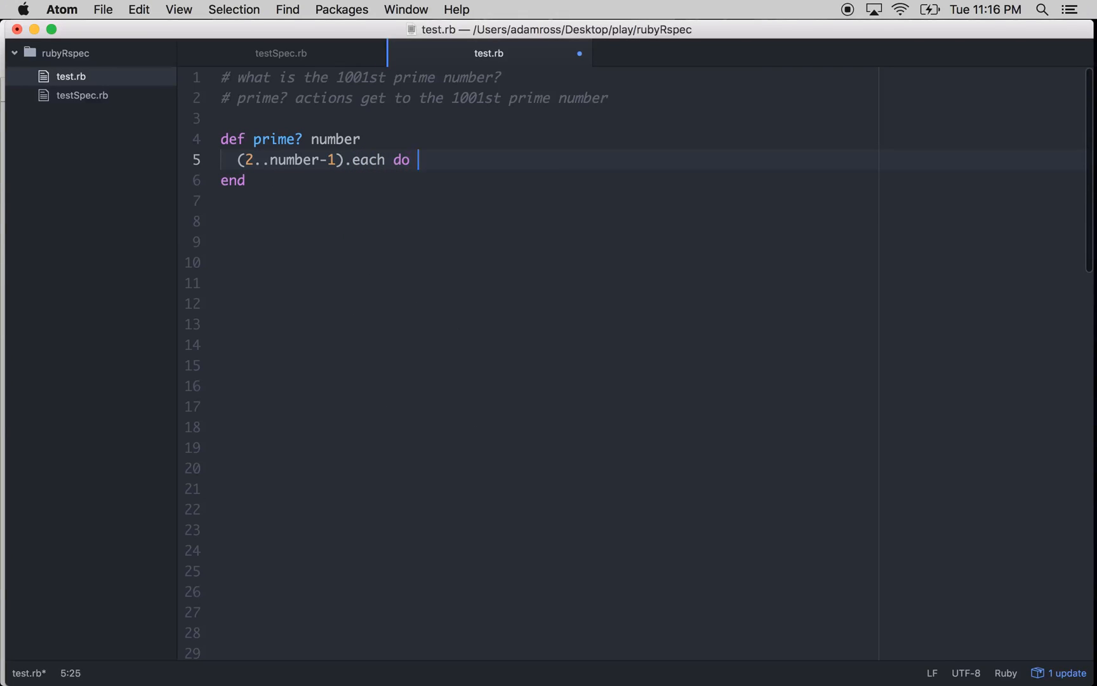
{"action": "type", "text": "|num|"}
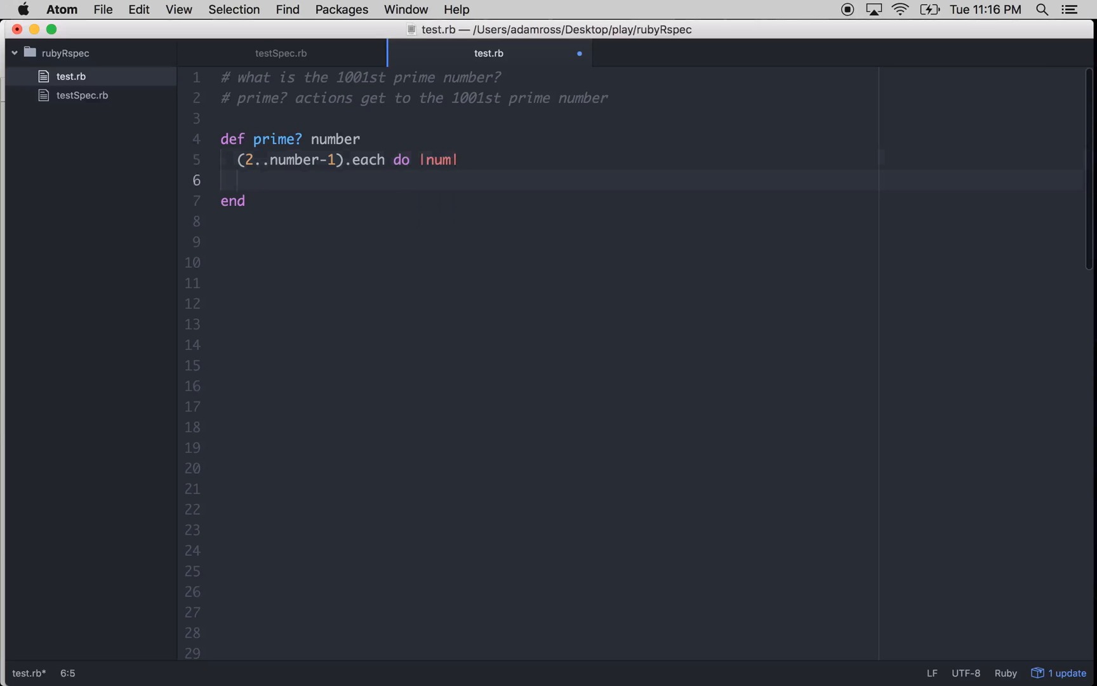
- Return false when number % num == 0, and return true after the loop
{"action": "type", "text": "nu"}
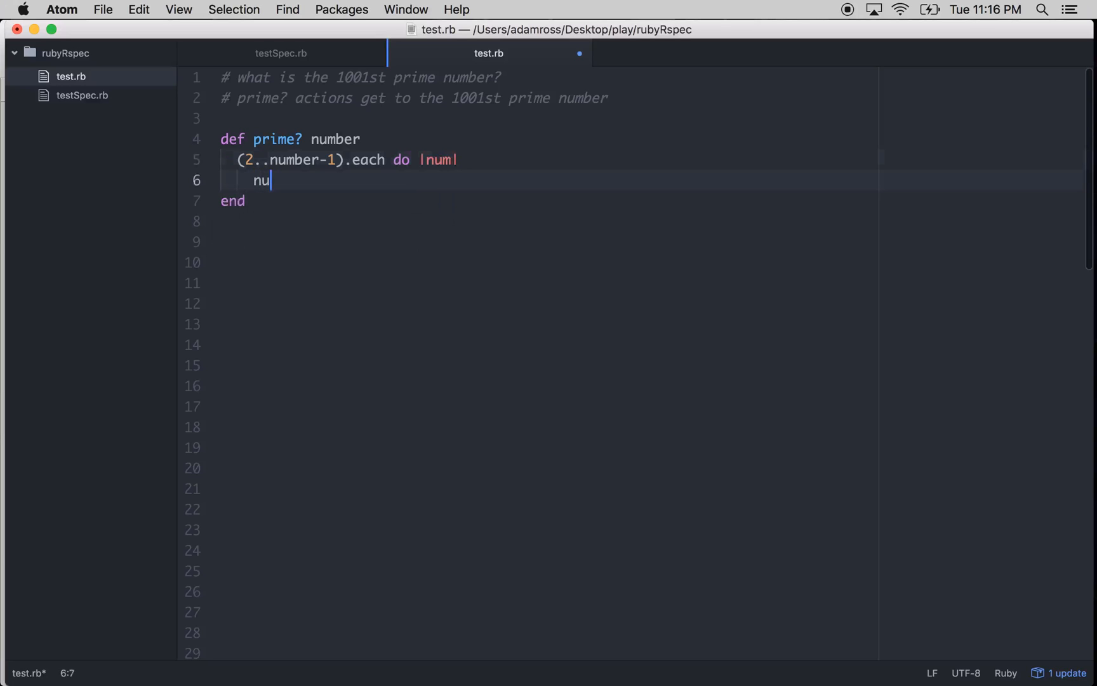
{"action": "type", "text": "if number"}
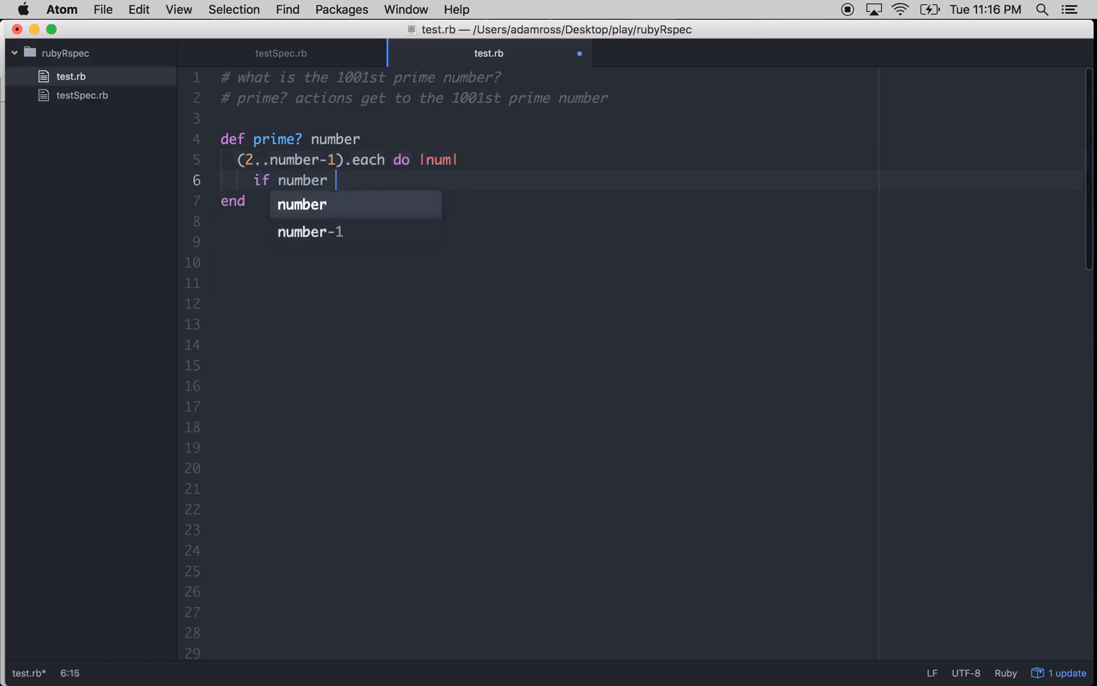
{"action": "type", "text": "%"}
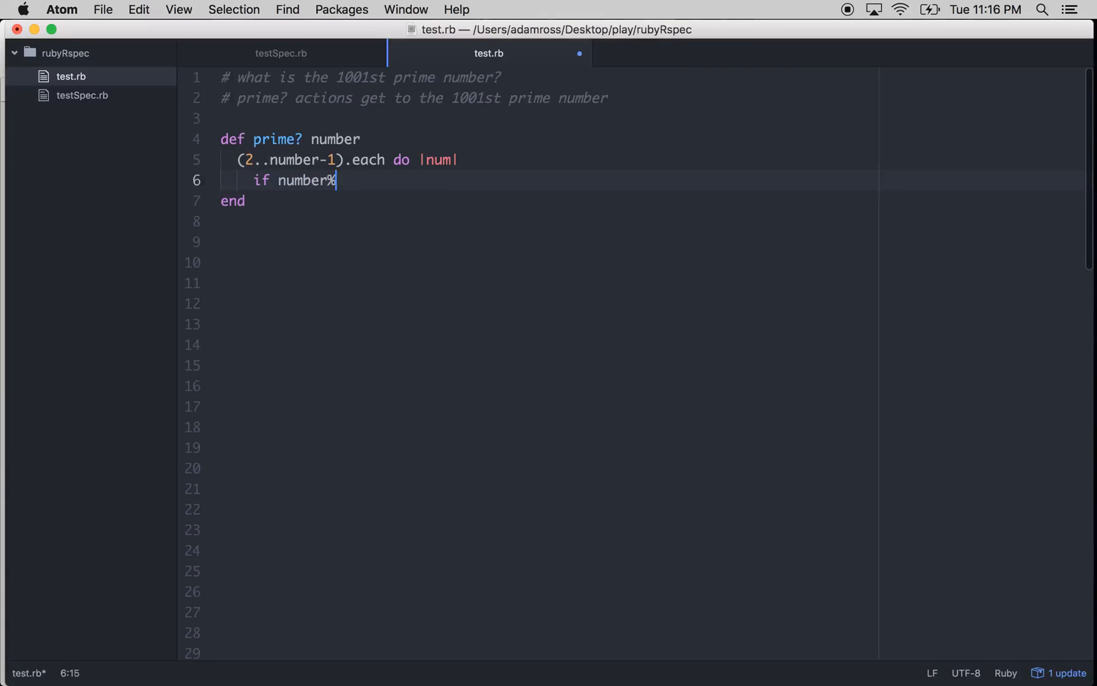
{"action": "type", "text": "num == 0"}
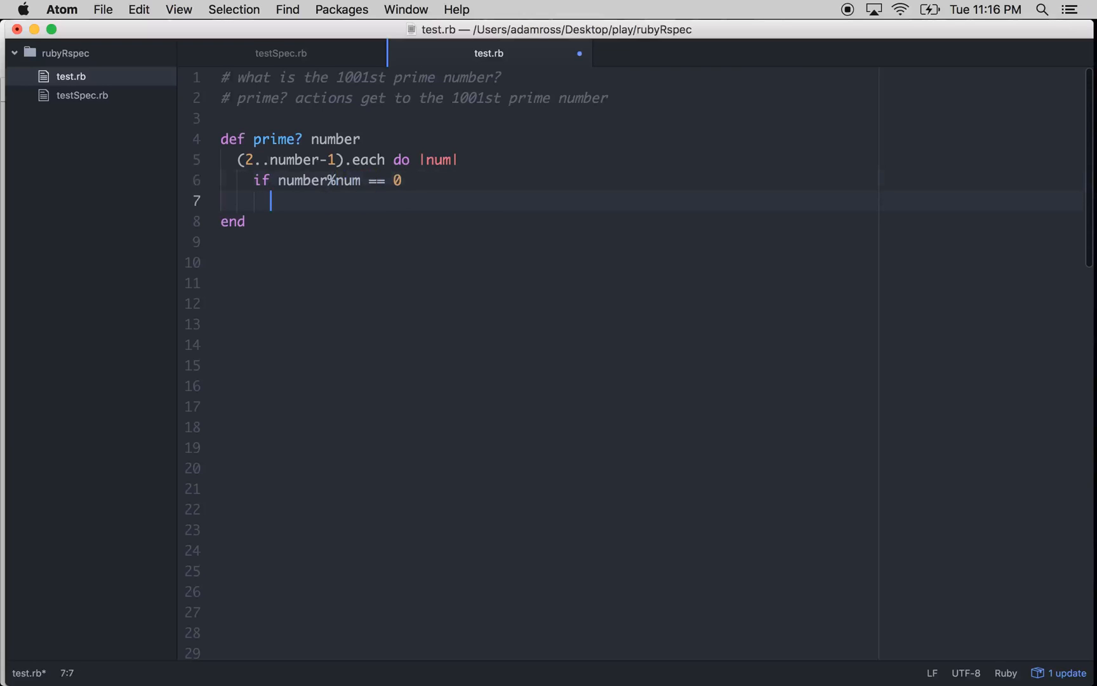
{"action": "type", "text": "return"}
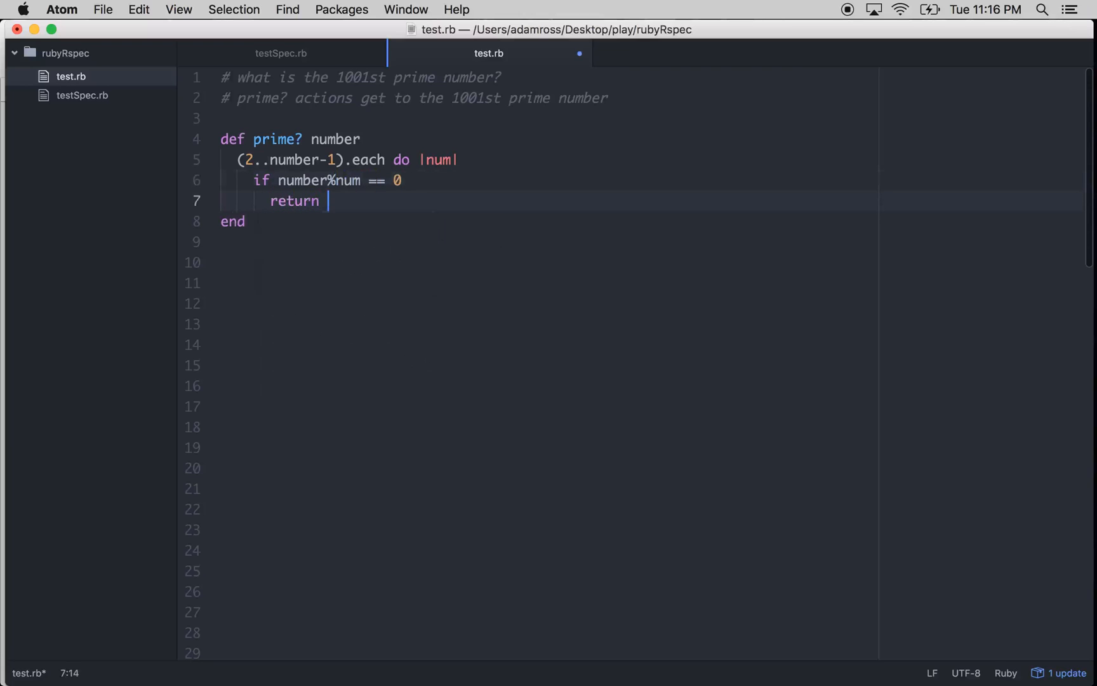
{"action": "type", "text": "tr"}
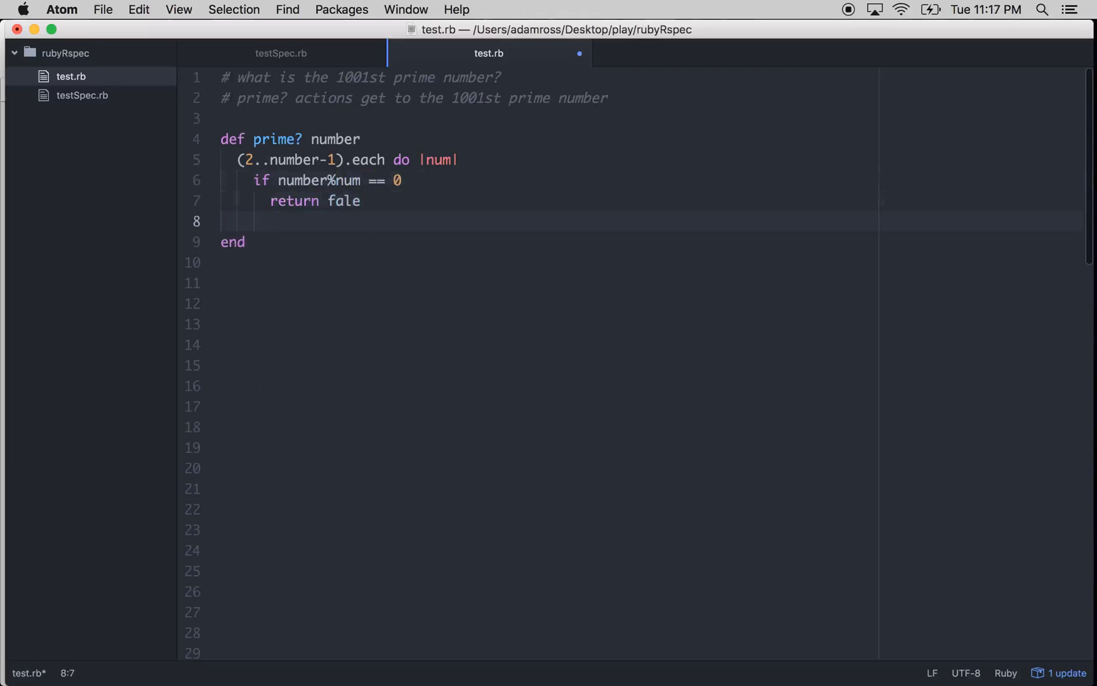
{"action": "key", "text": "Backspace"}
{"action": "type", "text": "end"}
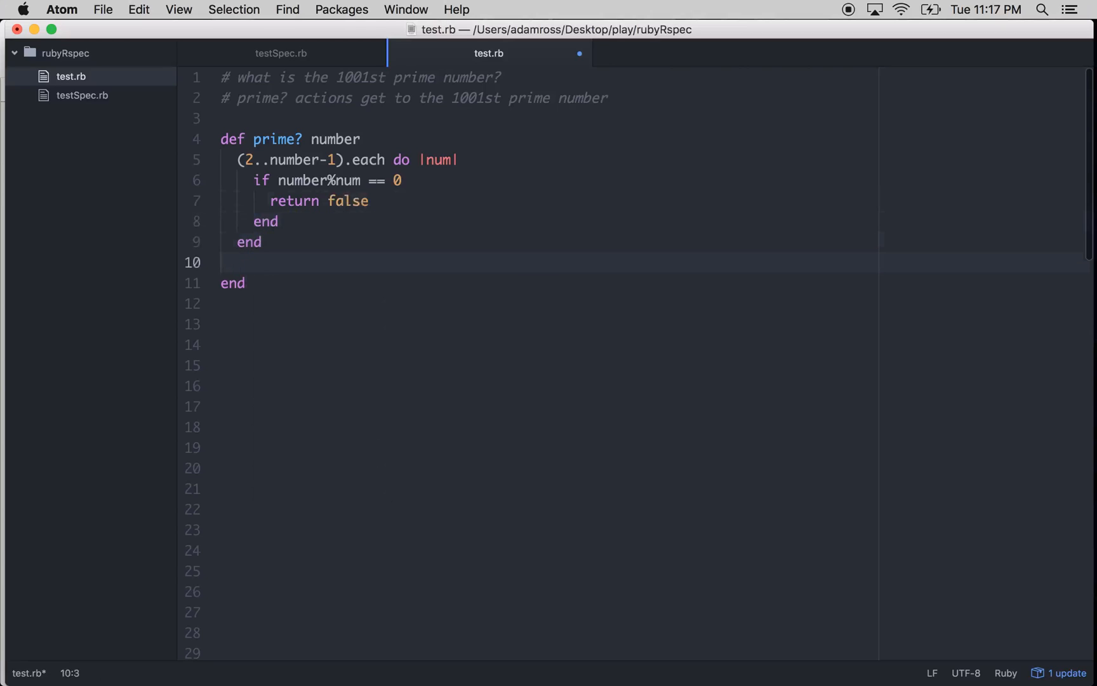
{"action": "type", "text": "retu"}
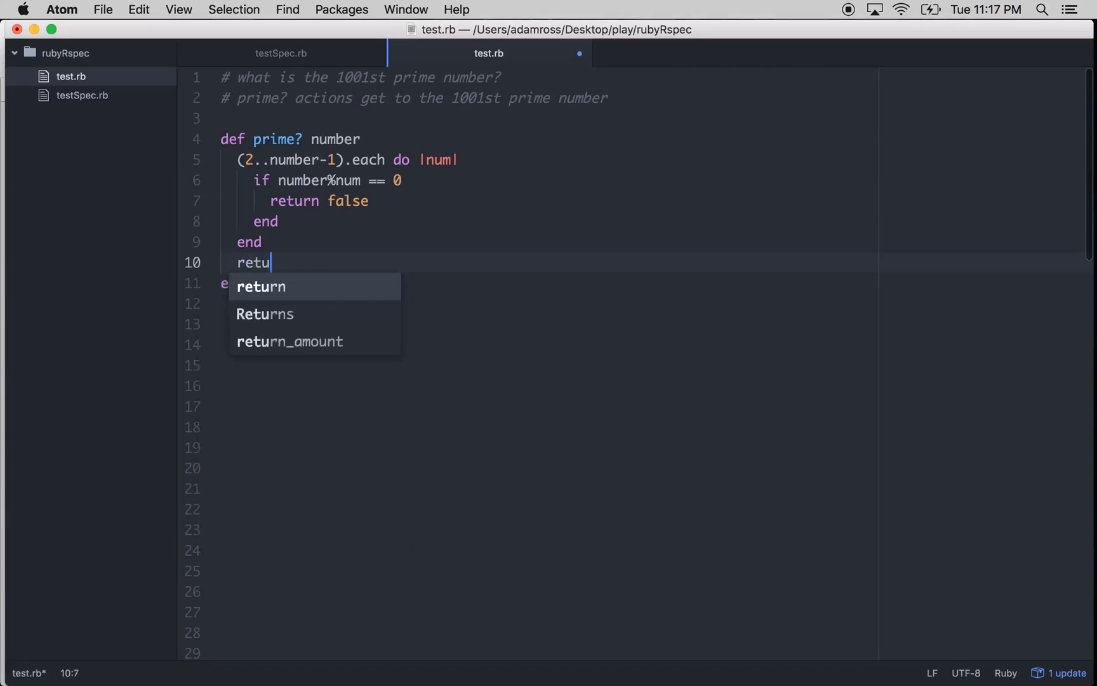
{"action": "type", "text": "rn true"}
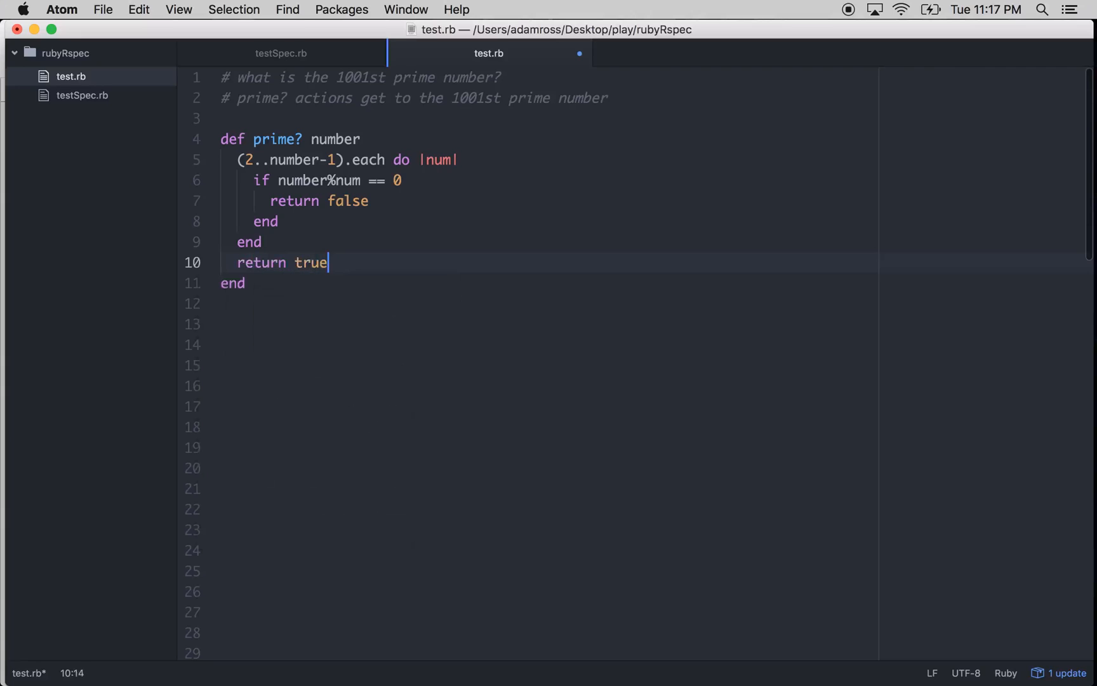
{"action": "left_click", "coordinate": [333, 320]}
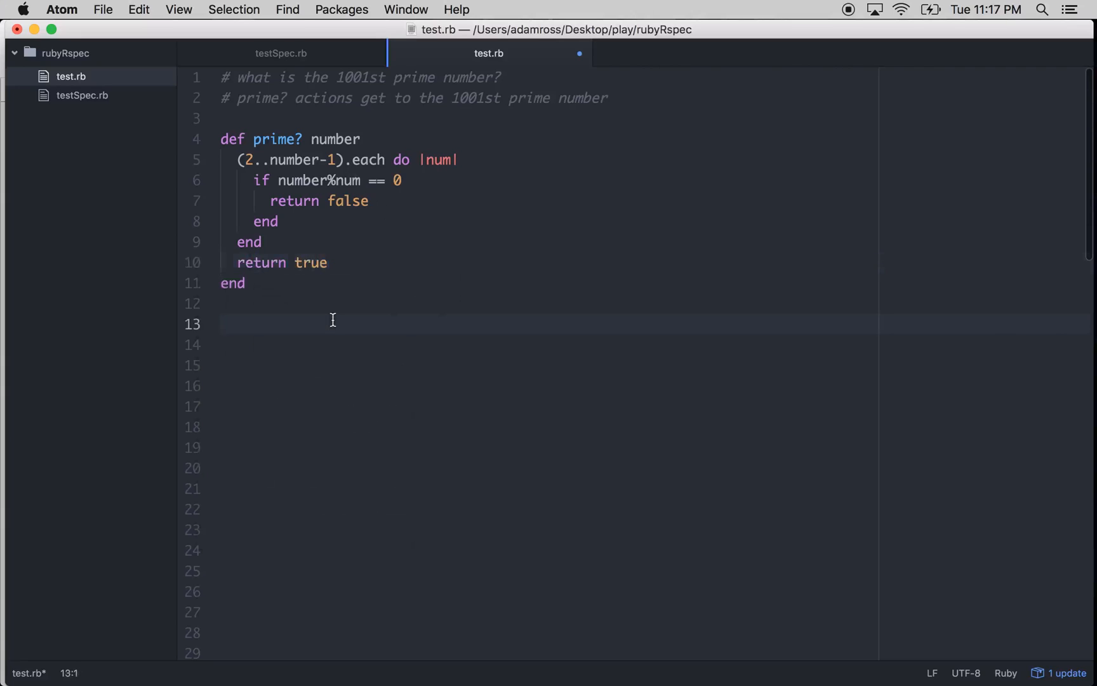
- Add a quick check below the method: a = 7 and p prime? a
{"action": "type", "text": "a"}
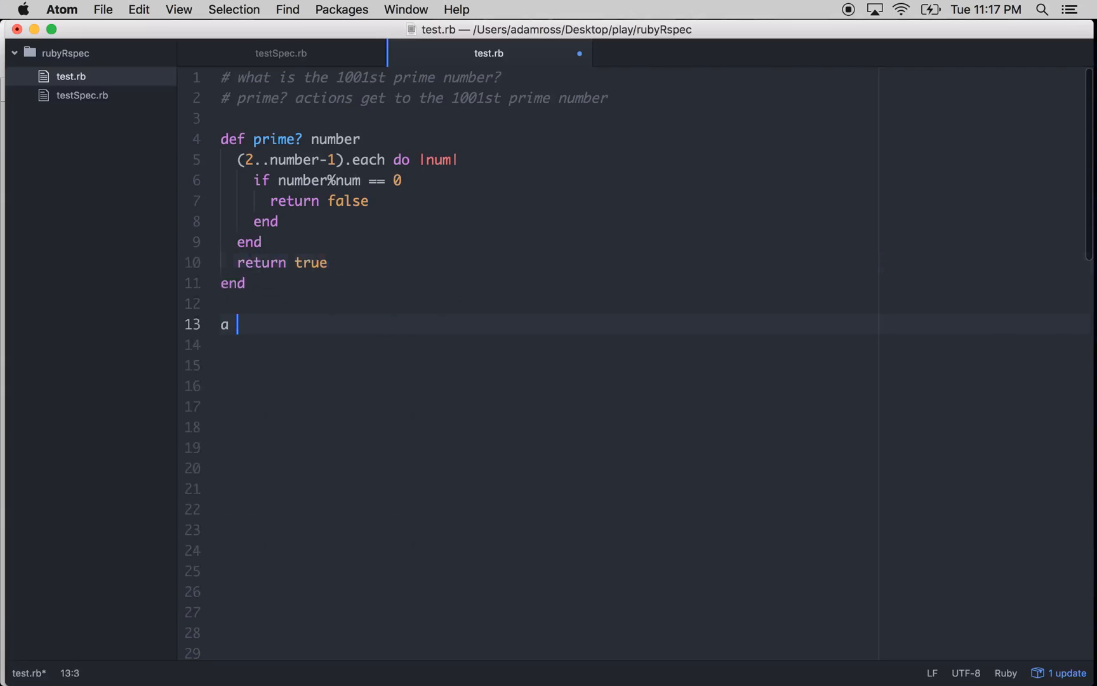
{"action": "type", "text": "= 7"}
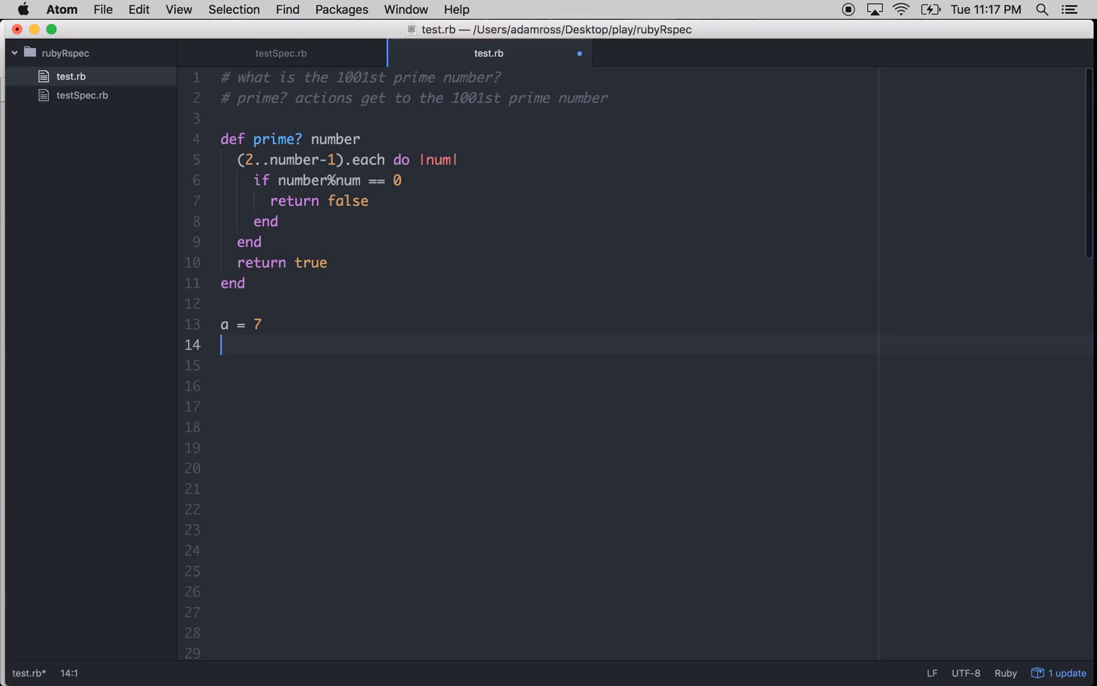
{"action": "type", "text": "prime?"}
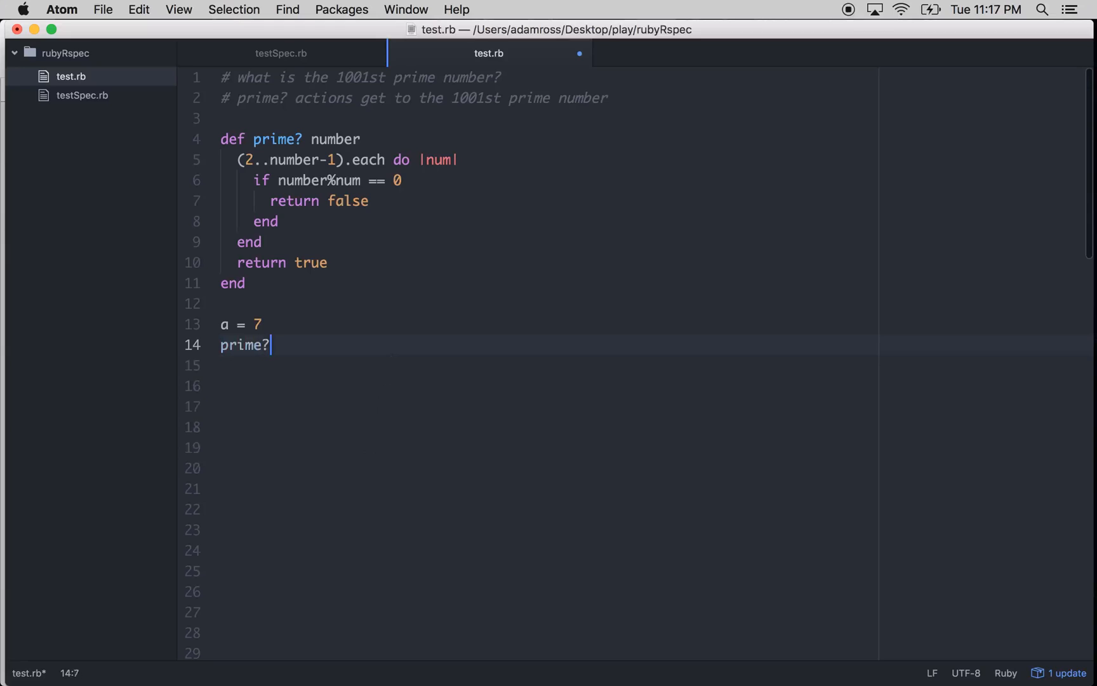
{"action": "type", "text": "a"}
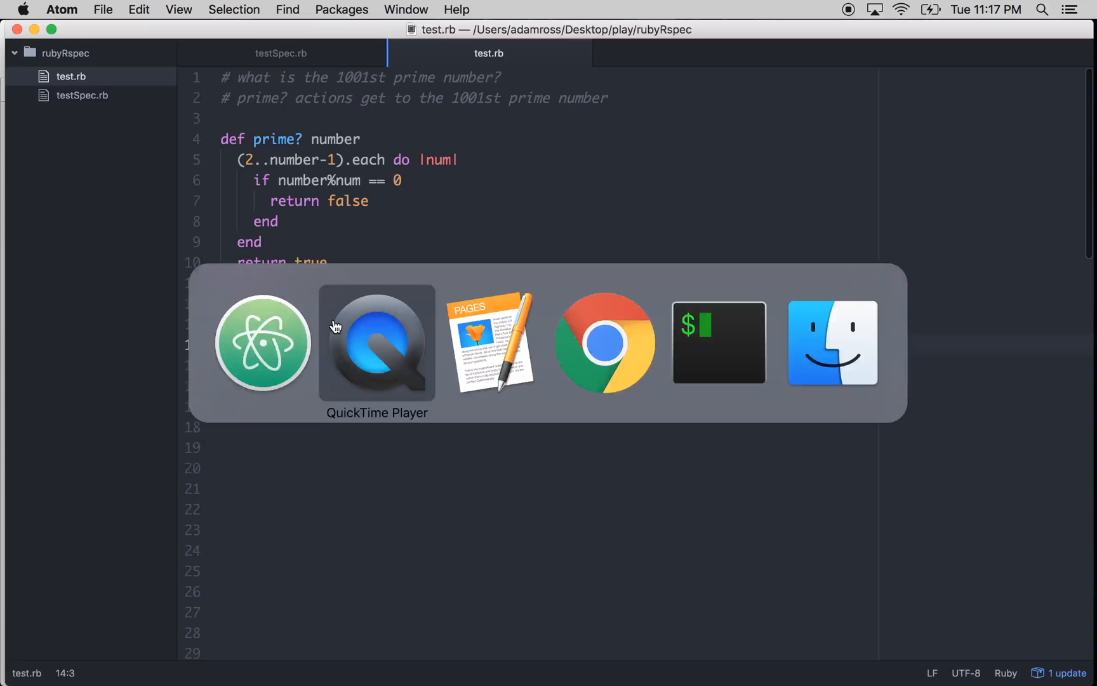
- Clear the terminal output, then change the test value to a = 8
{"action": "left_click", "coordinate": [718, 343]}
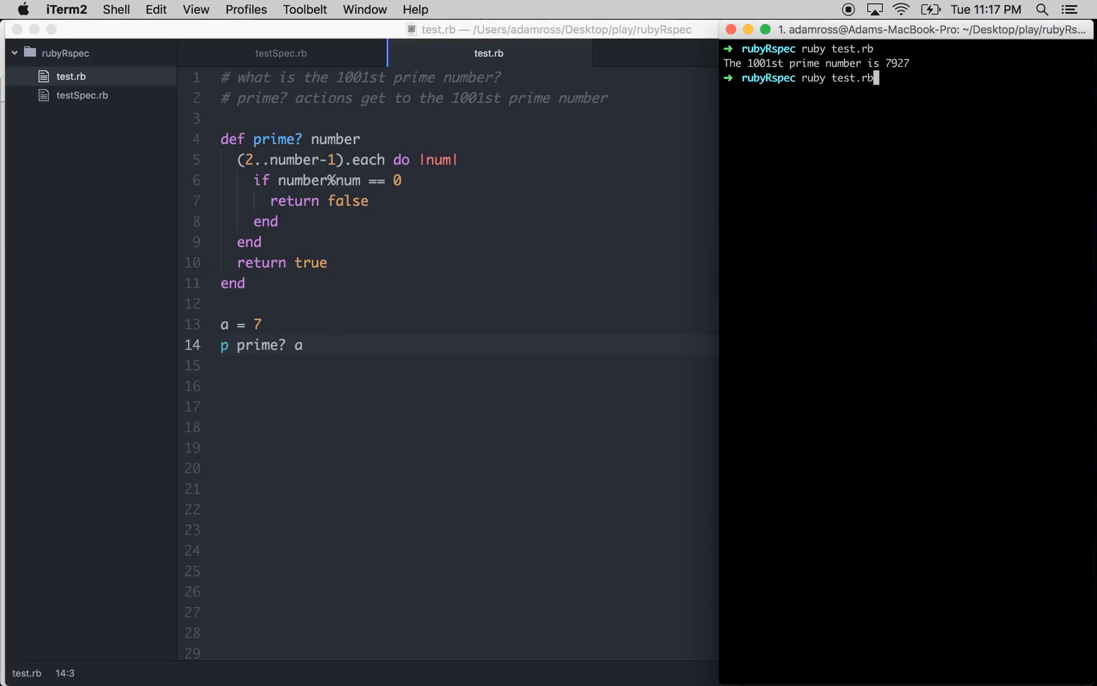
{"action": "key", "text": "Return"}
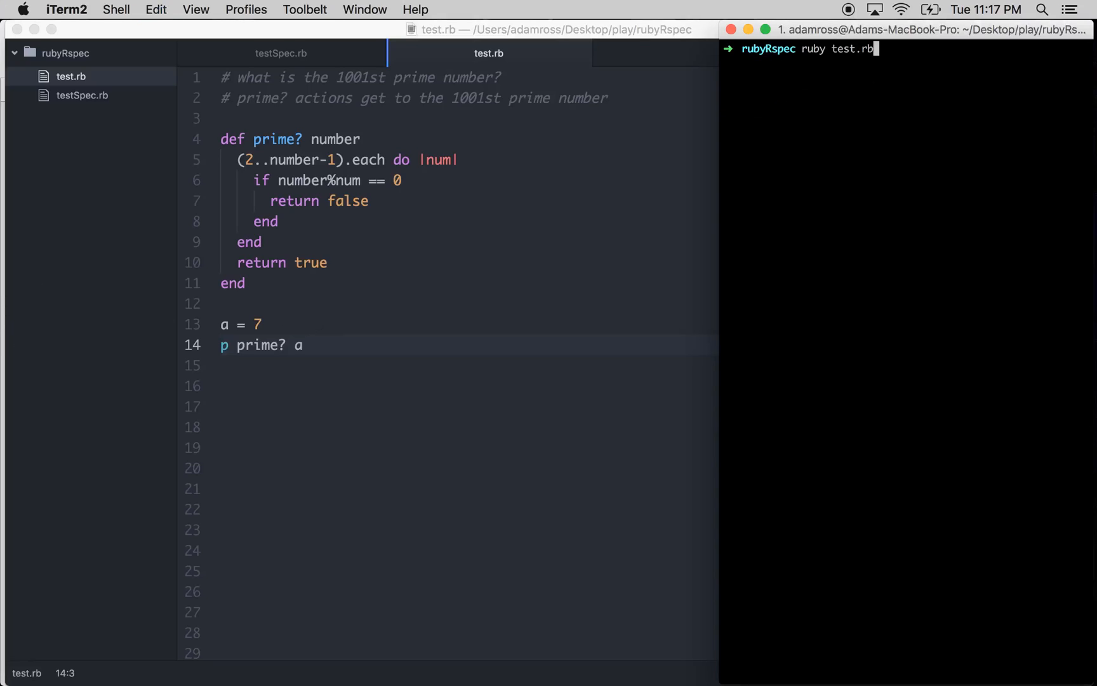
{"action": "left_click", "coordinate": [263, 324]}
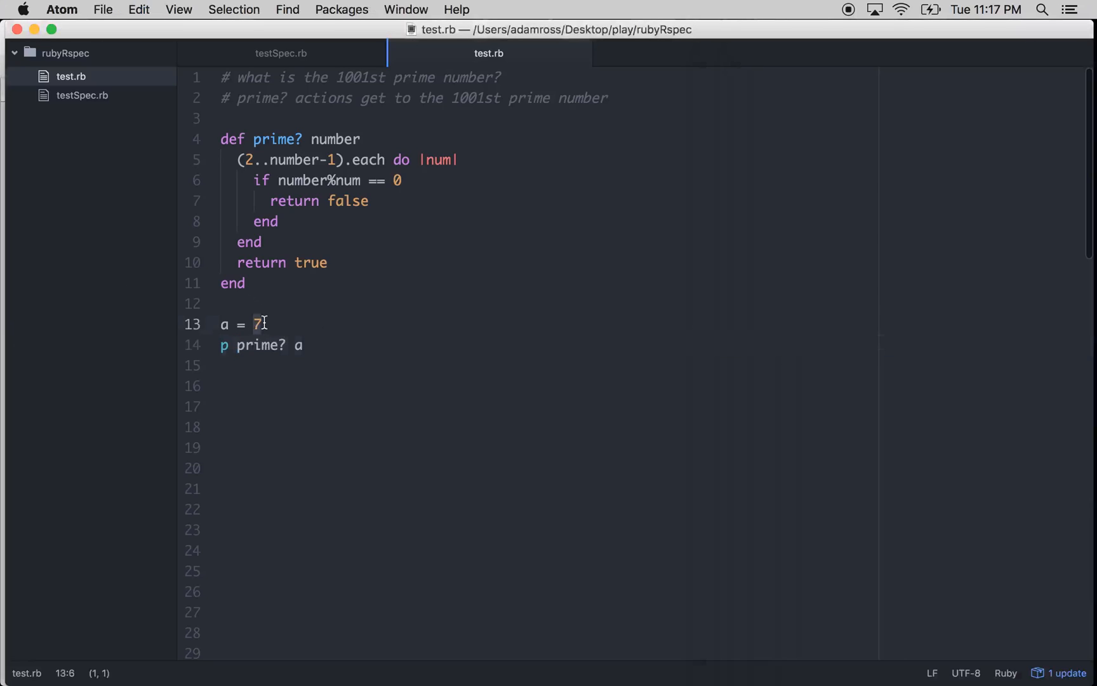
{"action": "type", "text": "8"}
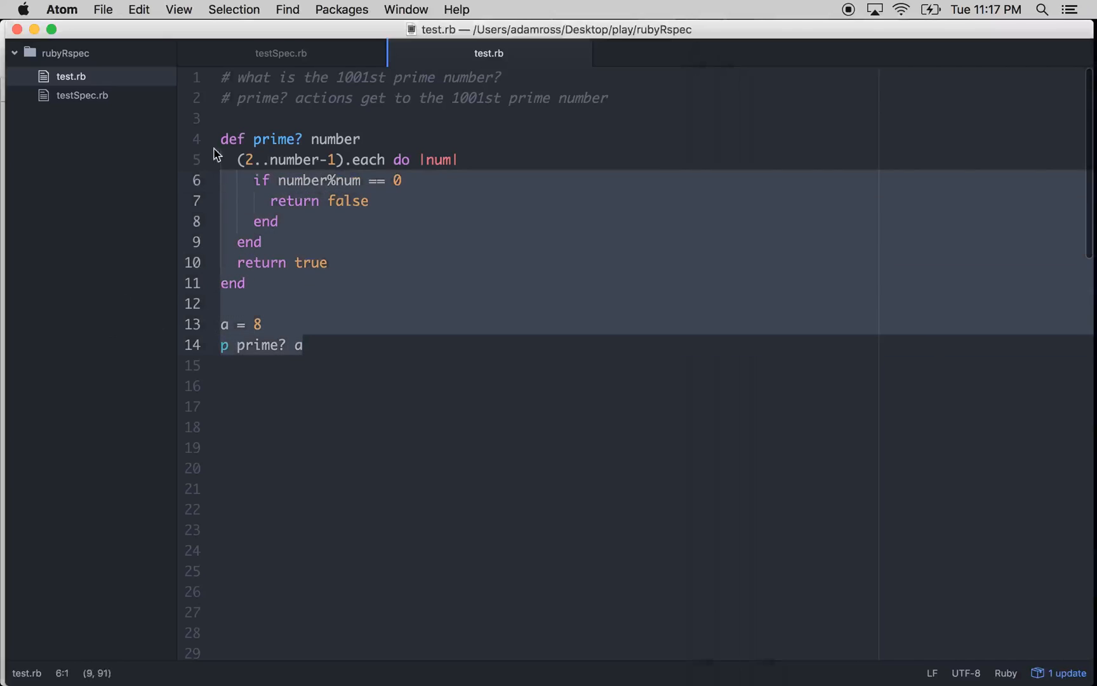
{"action": "left_click", "coordinate": [290, 301]}
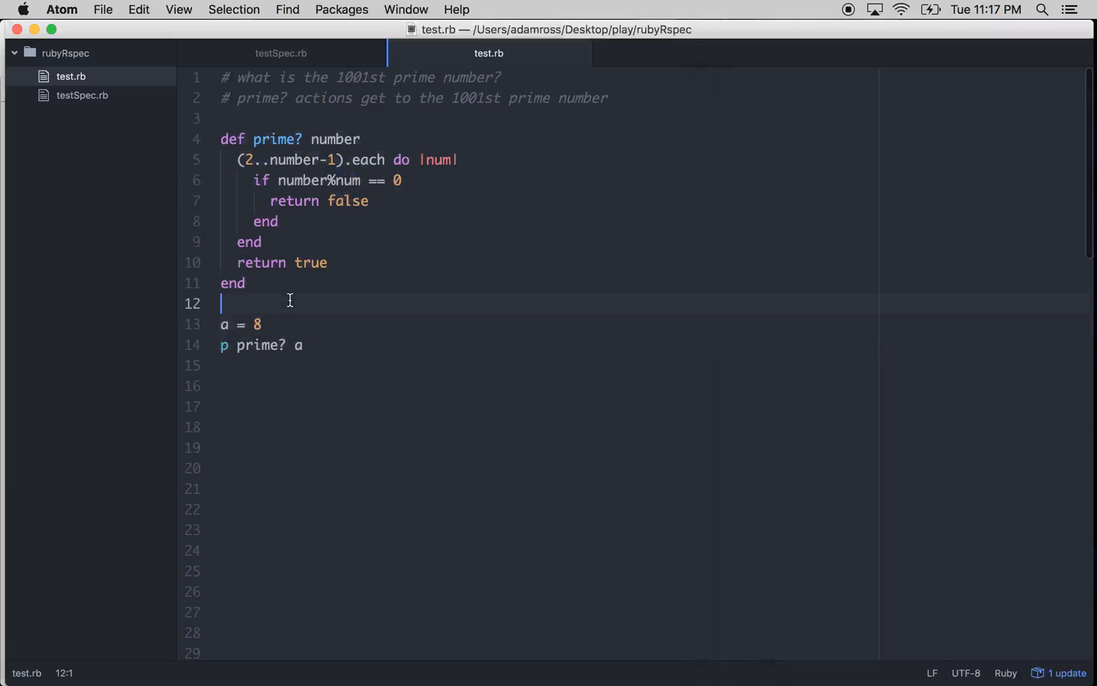
- Initialise position and number, and start an until position == 1001 loop
{"action": "key", "text": "enter"}
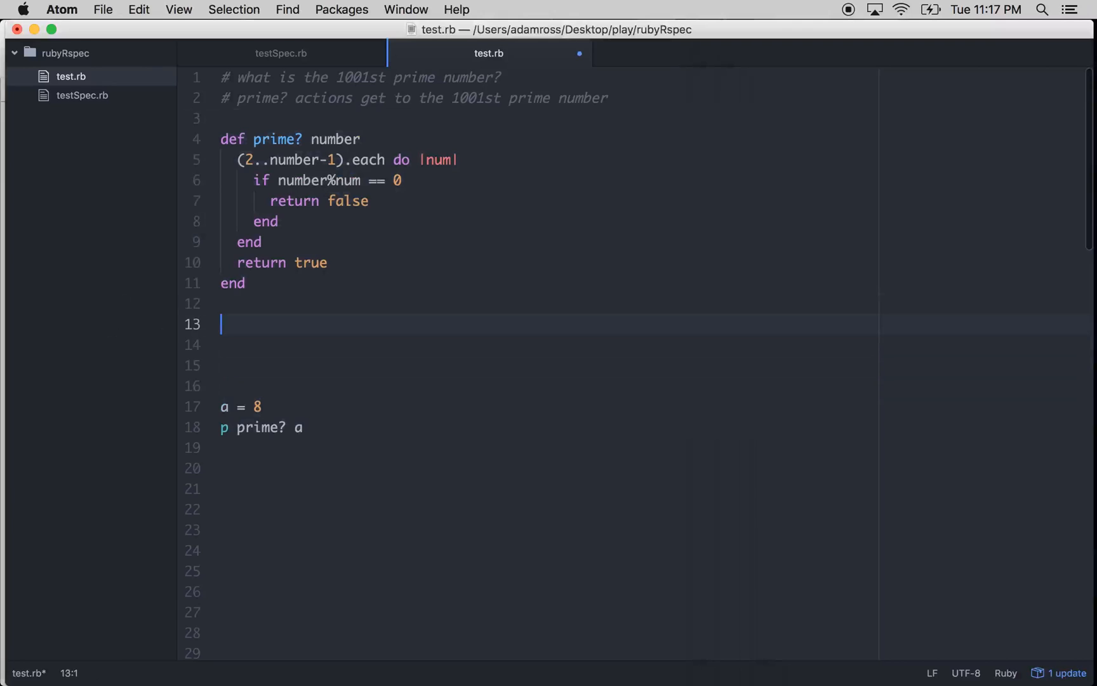
{"action": "type", "text": "po"}
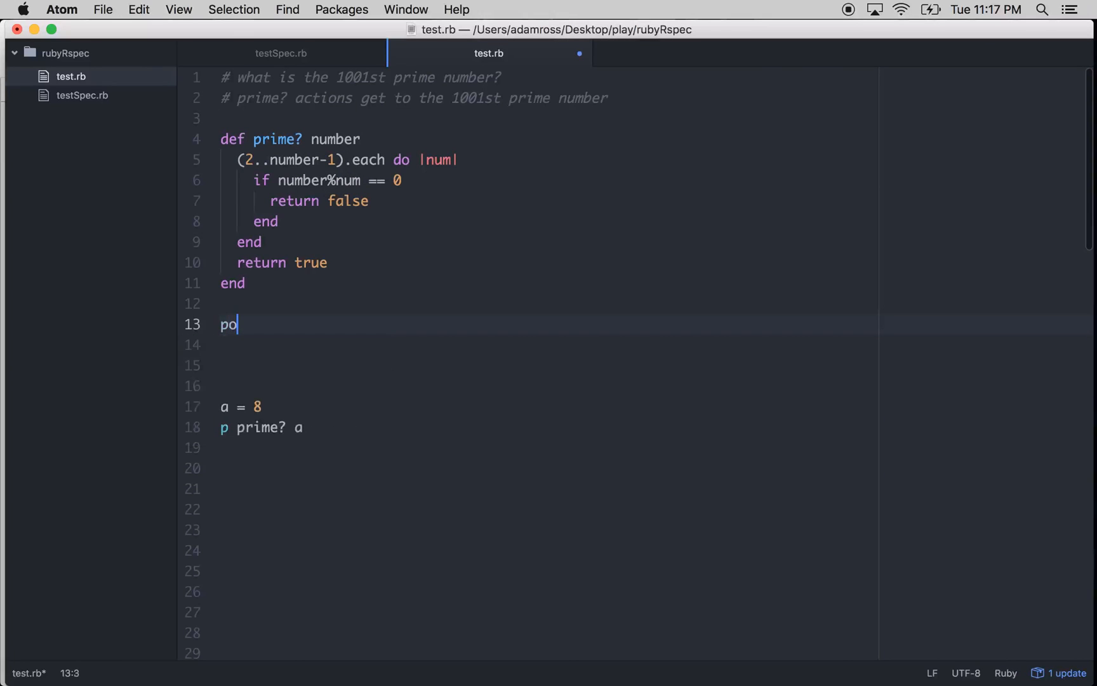
{"action": "type", "text": "sition = 1"}
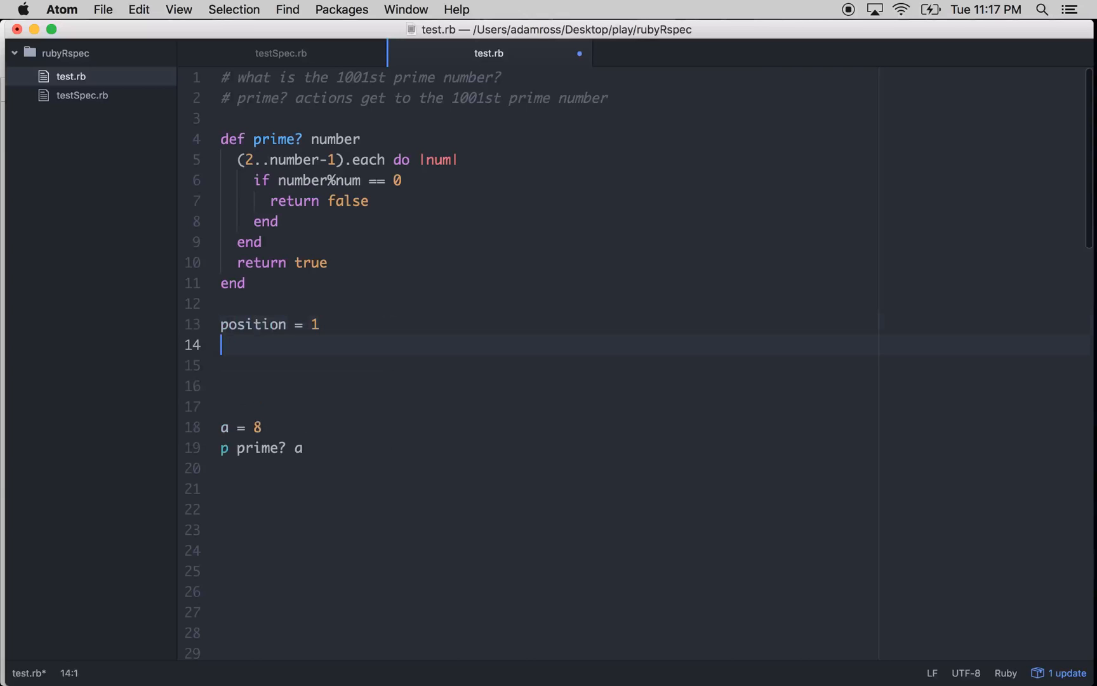
{"action": "type", "text": "number = 2"}
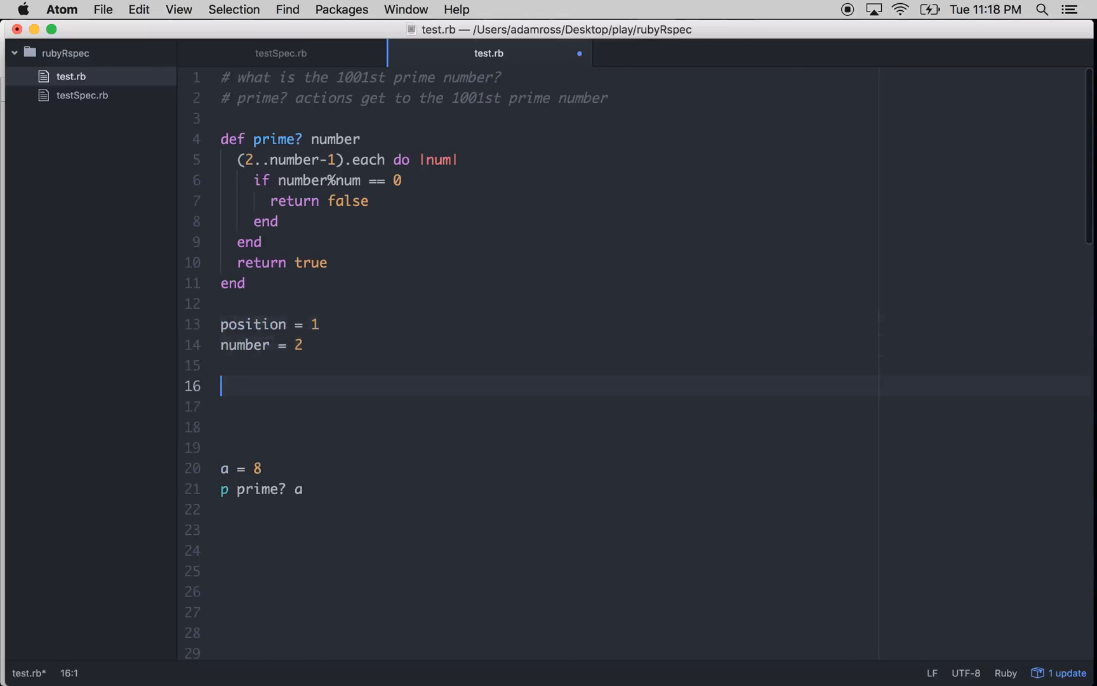
{"action": "type", "text": "until p"}
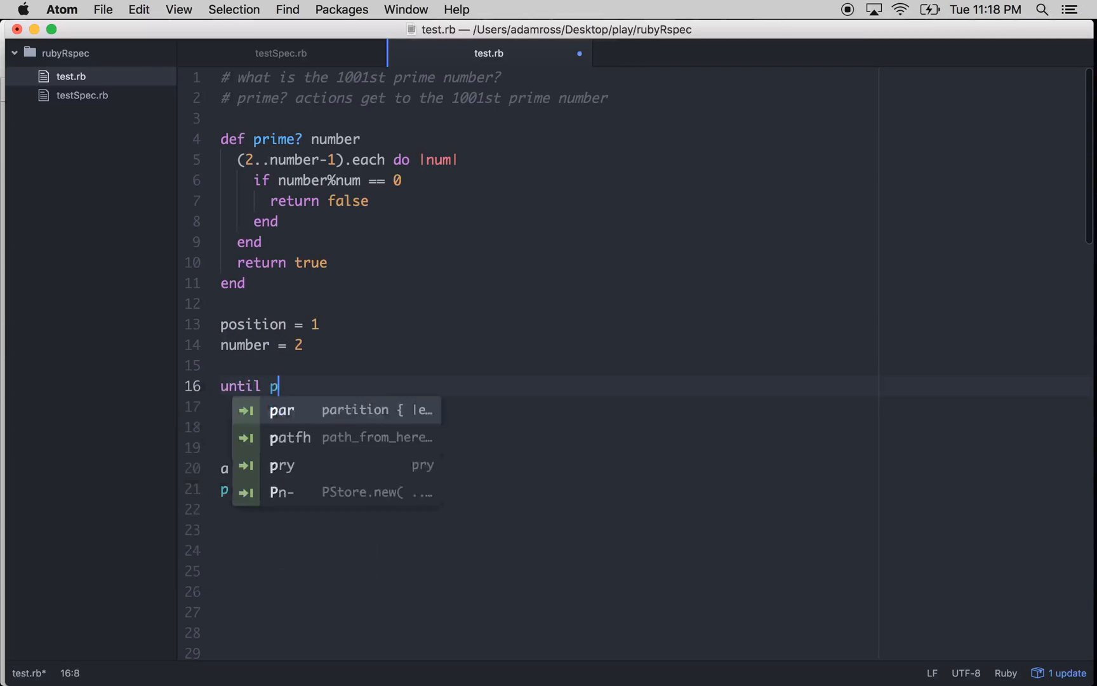
{"action": "type", "text": "osition"}
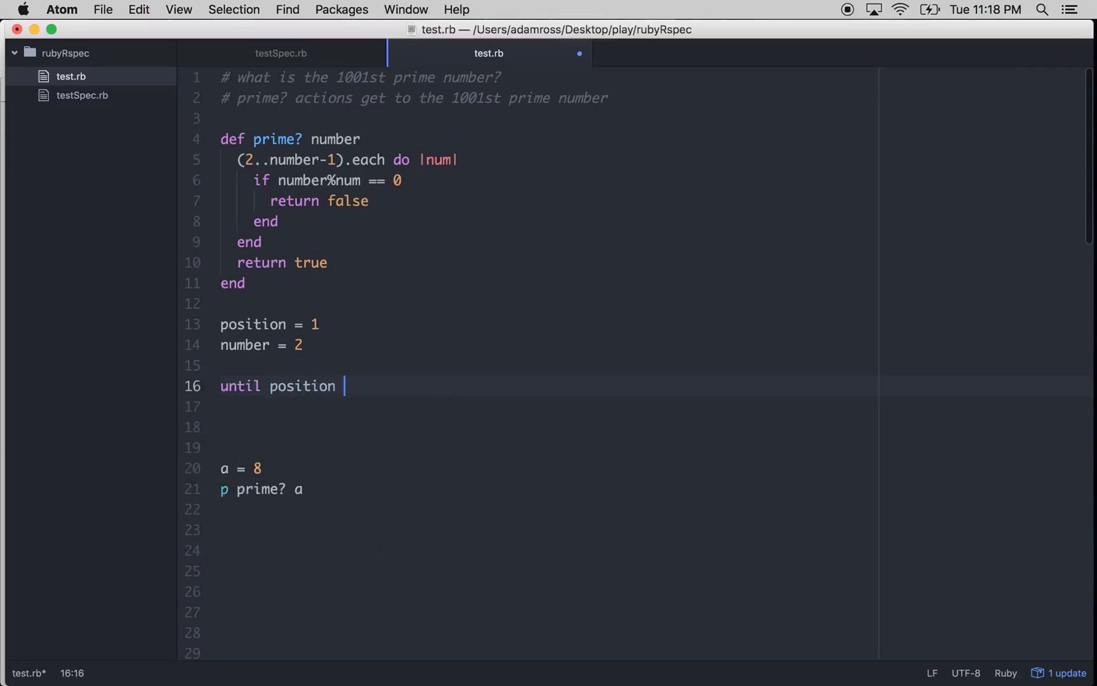
{"action": "type", "text": "== 1001"}
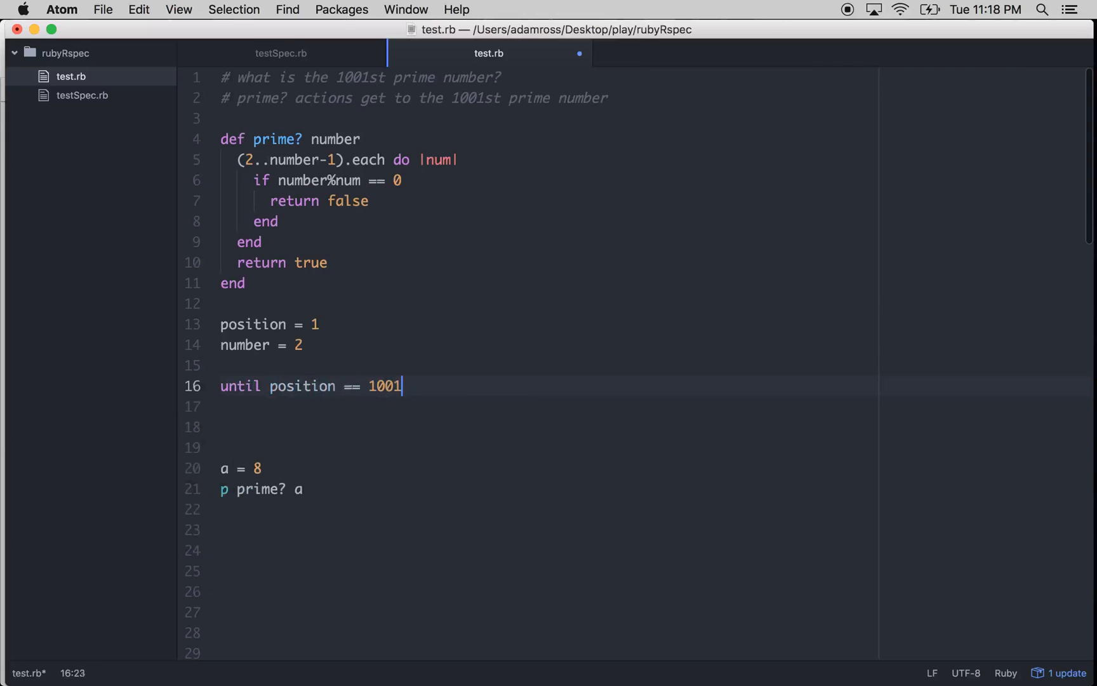
{"action": "key", "text": "Return"}
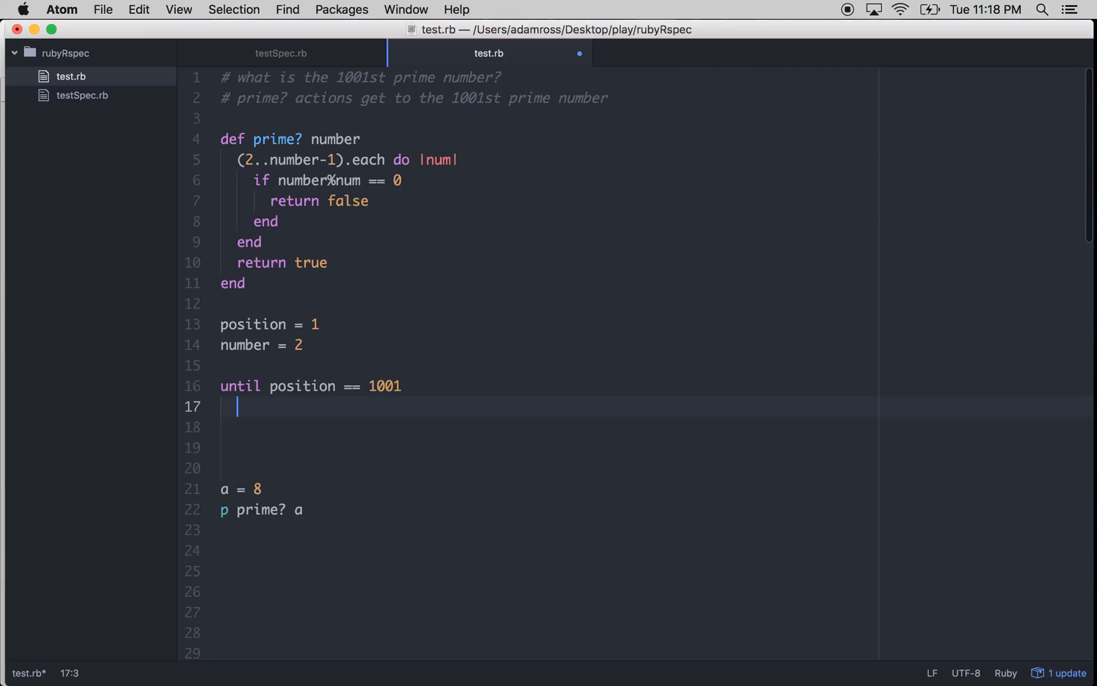
- Inside the loop increment number, bump position if prime? number, and close with end
{"action": "type", "text": "number += 1"}
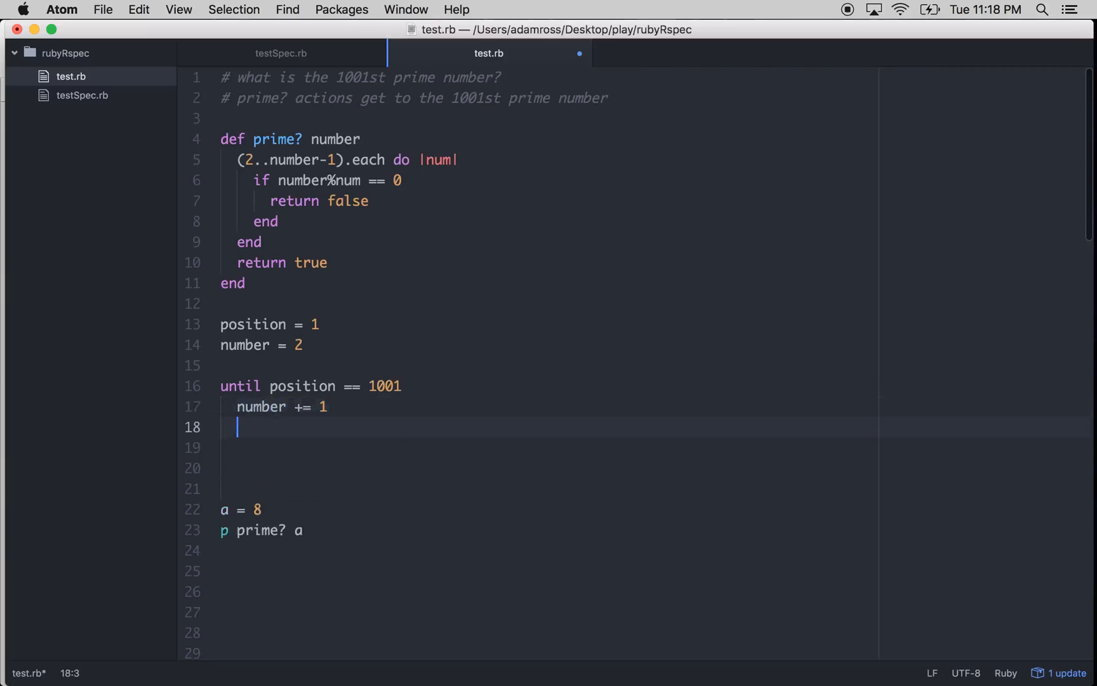
{"action": "type", "text": "if"}
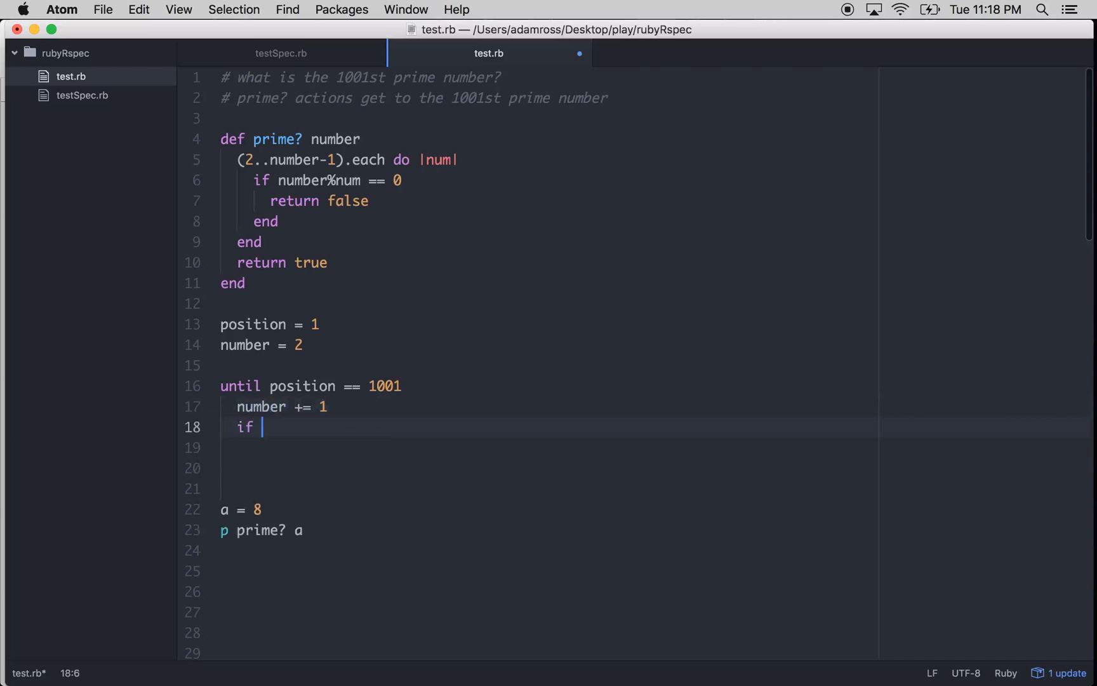
{"action": "type", "text": "number"}
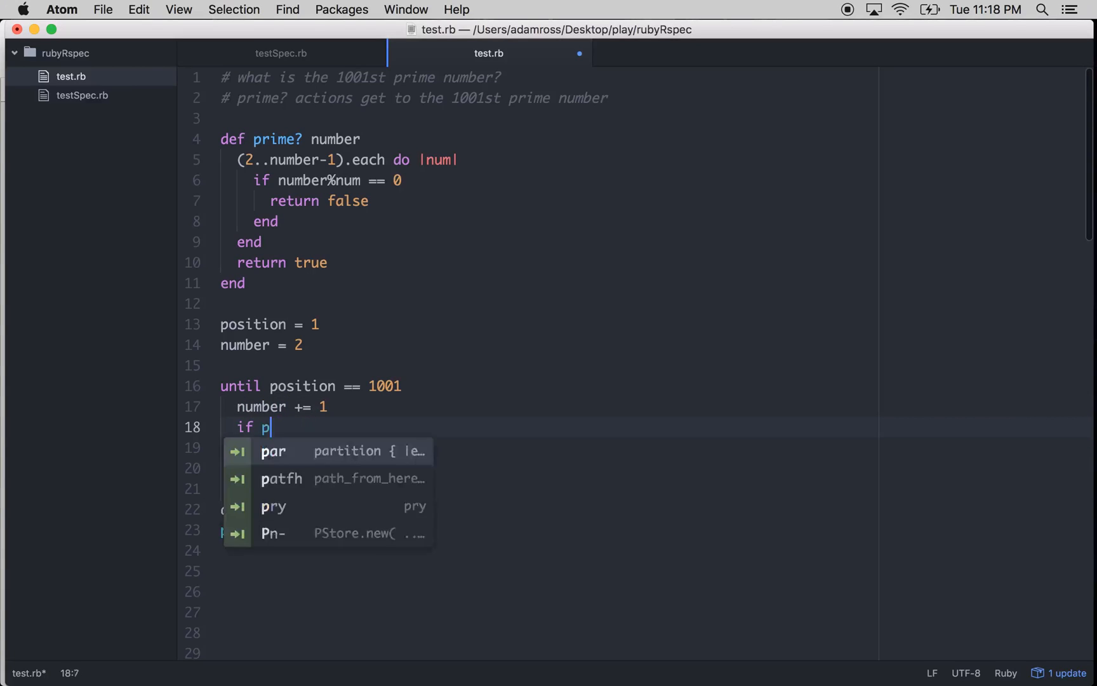
{"action": "type", "text": "rime? nu"}
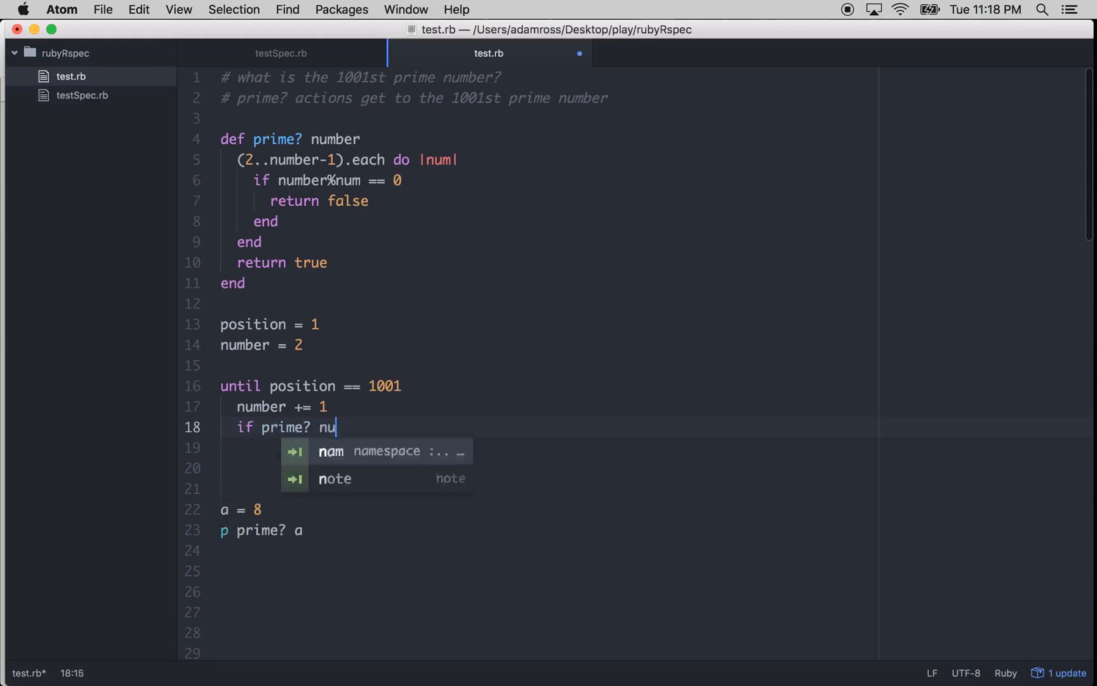
{"action": "type", "text": "mber"}
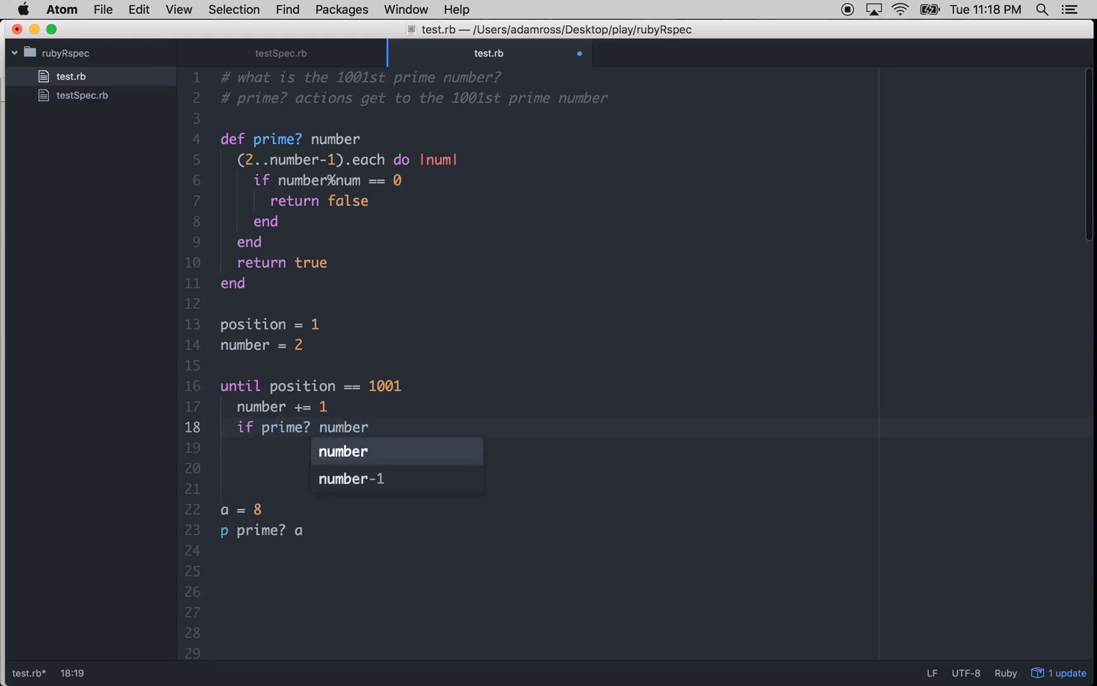
{"action": "key", "text": "Return"}
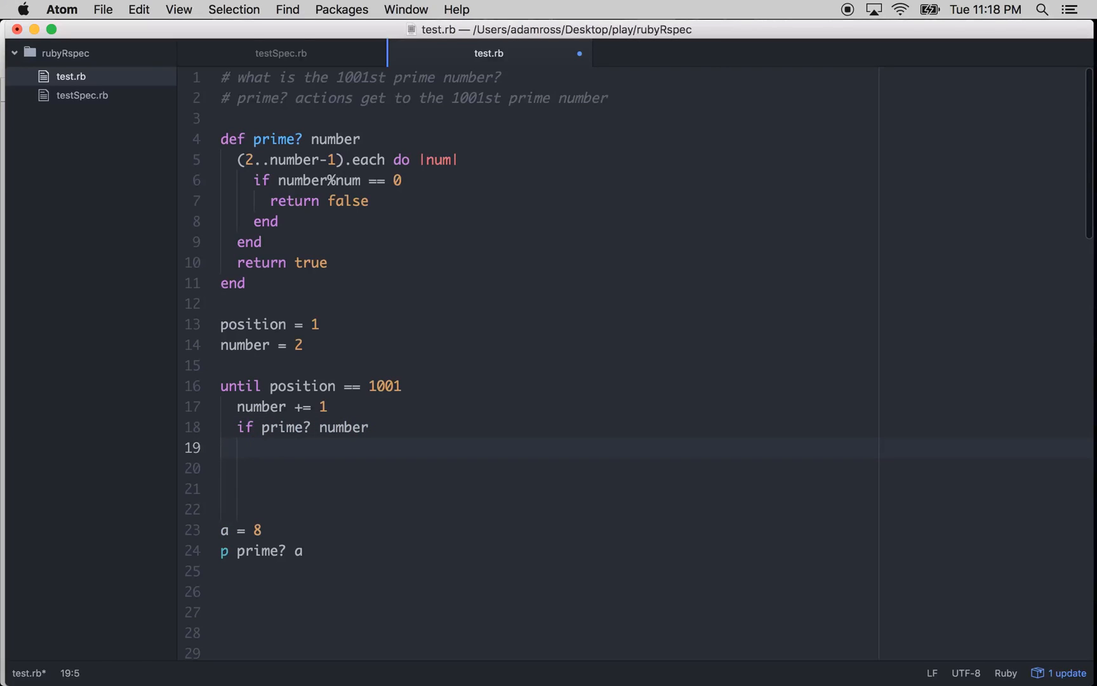
{"action": "type", "text": "postion += 1"}
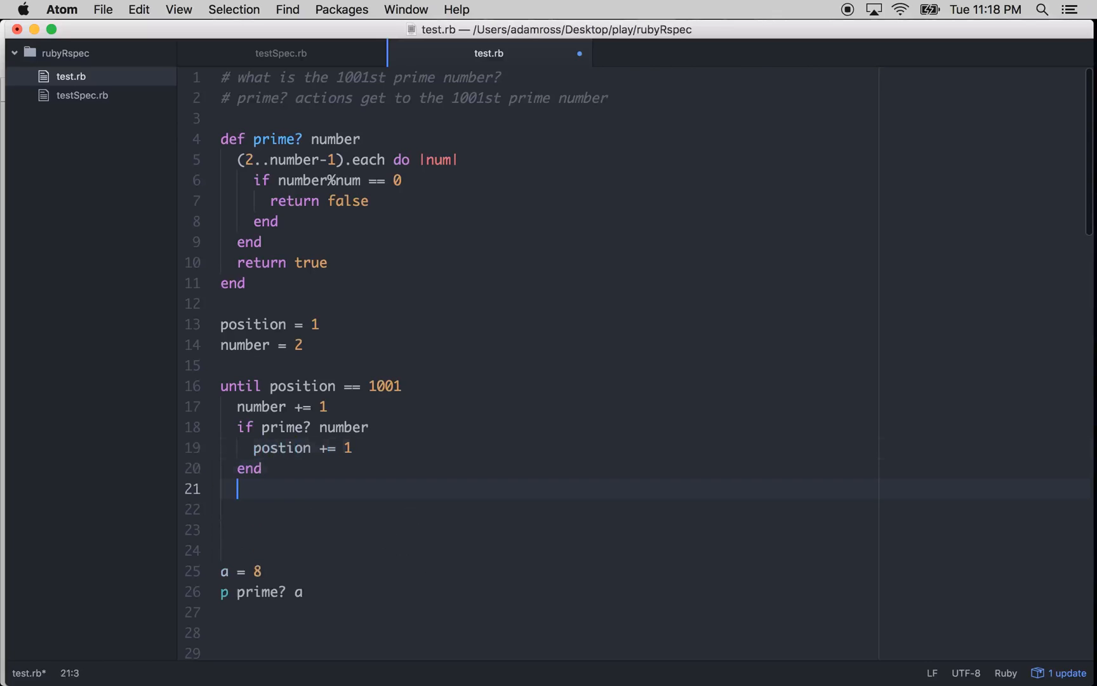
{"action": "type", "text": "end"}
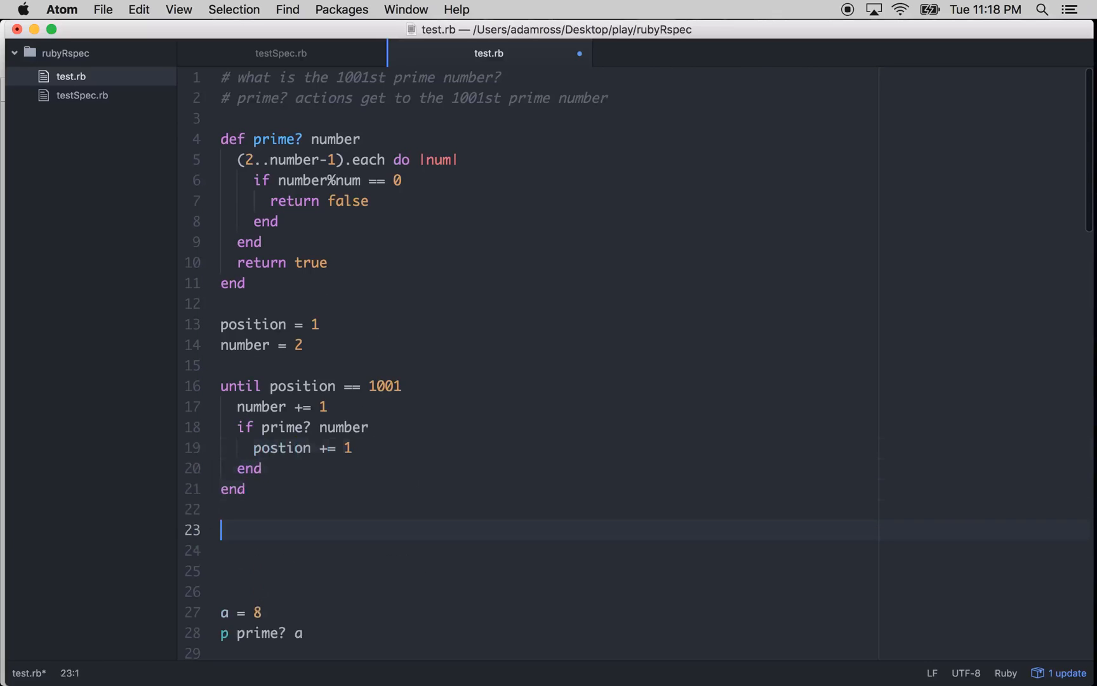
- Add puts "The 1001st prime number is #{number}" after the loop
{"action": "type", "text": "puts \"\""}
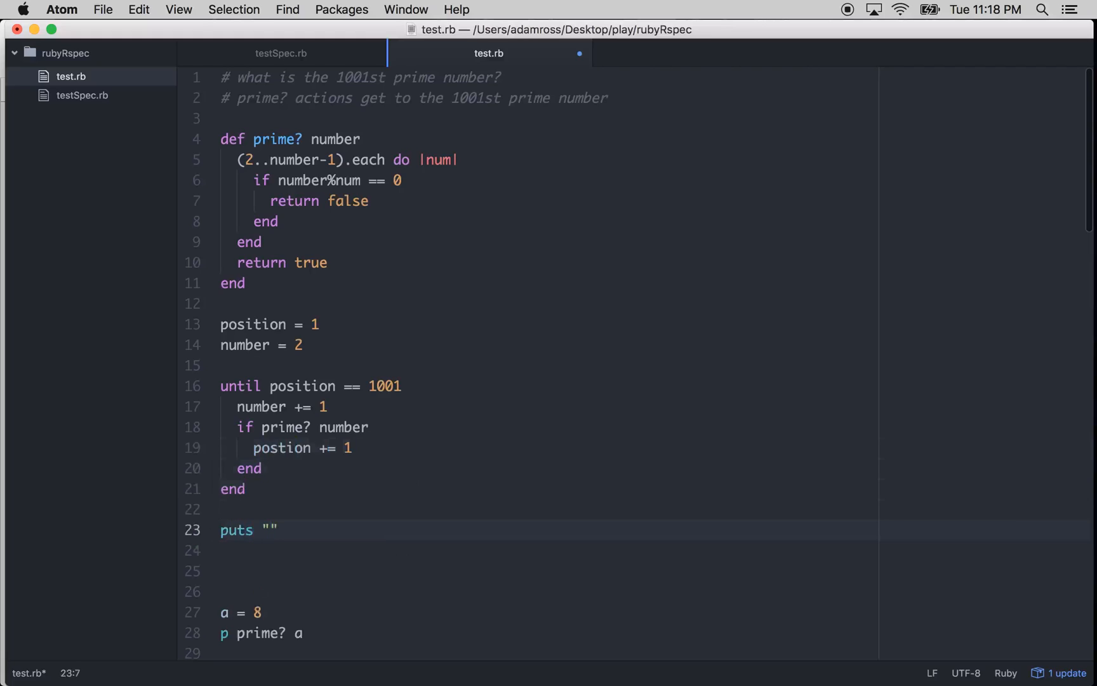
{"action": "type", "text": "The 1001st prime numb"}
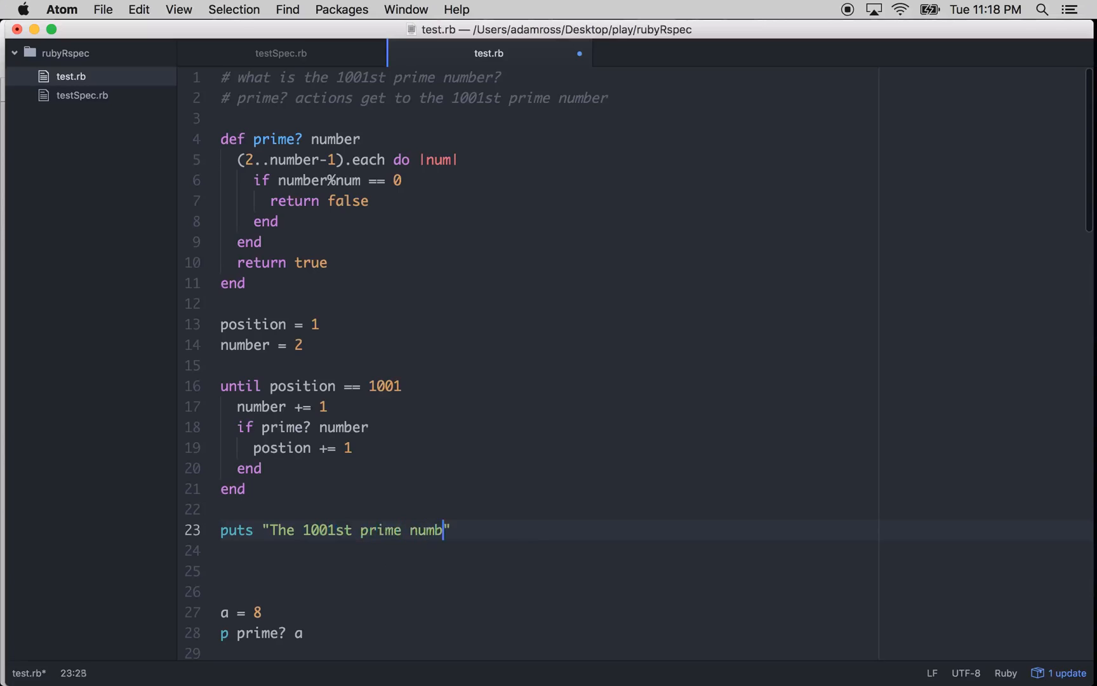
{"action": "type", "text": "er is"}
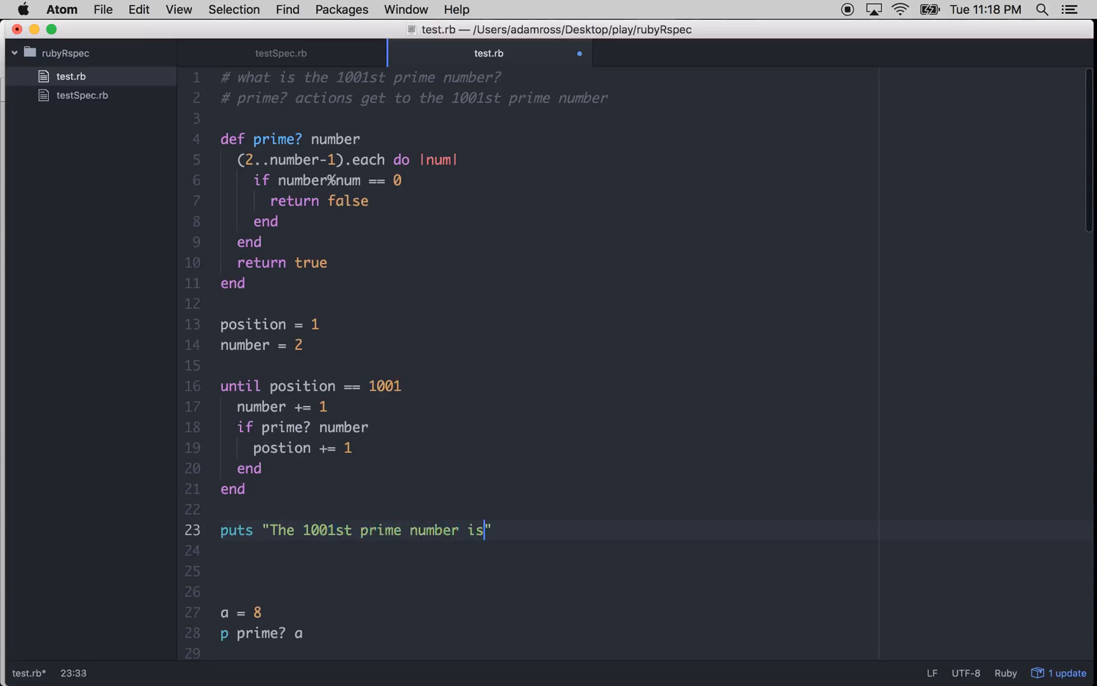
{"action": "type", "text": "#{number}"}
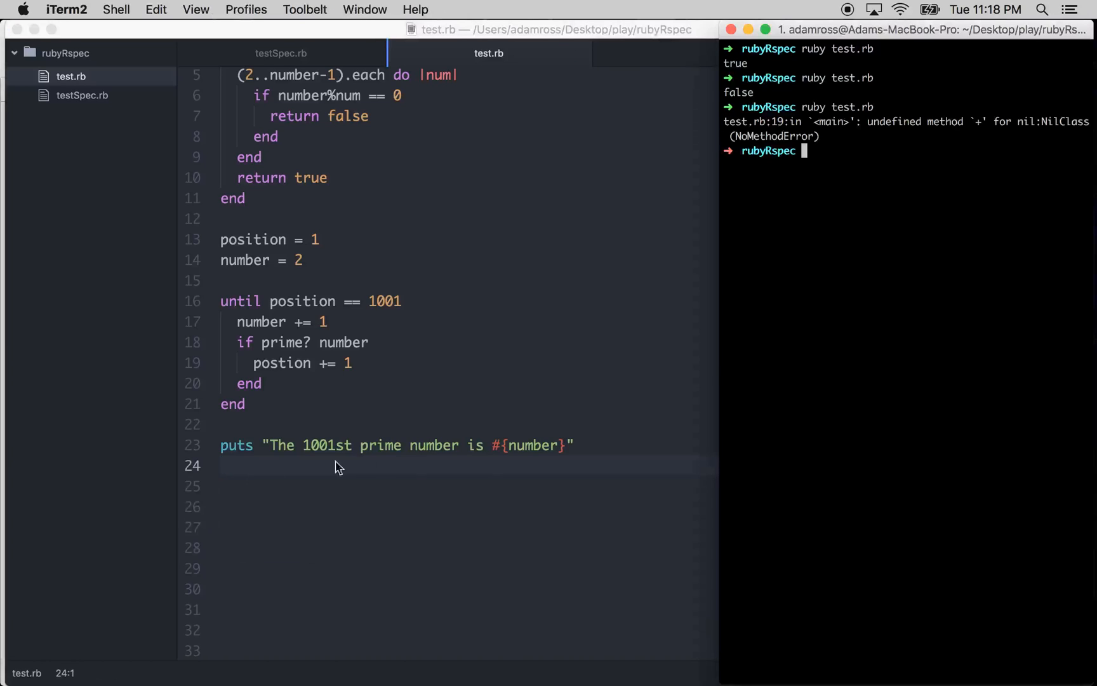
{"action": "mouse_move", "coordinate": [672, 271]}
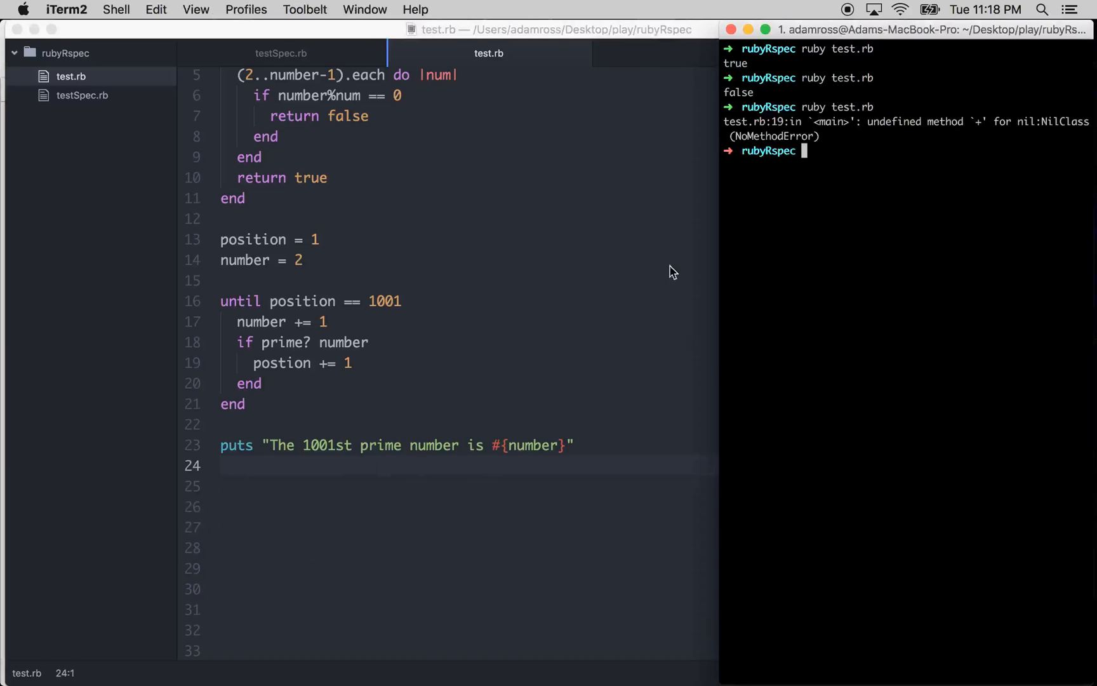
{"action": "mouse_move", "coordinate": [304, 376]}
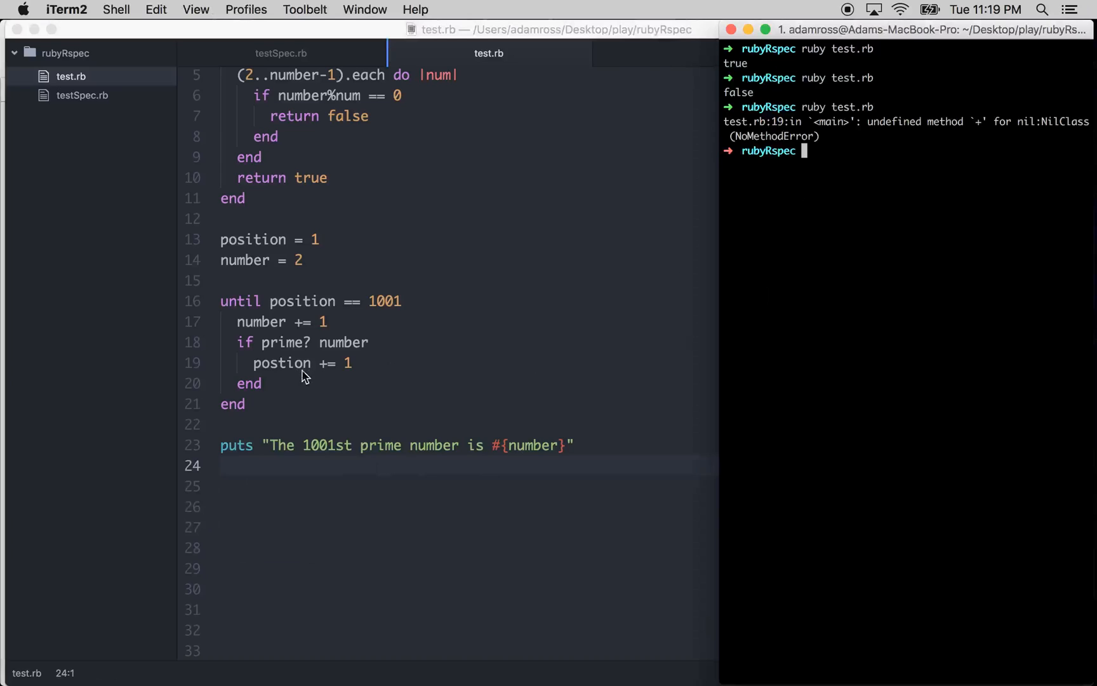
{"action": "mouse_move", "coordinate": [297, 371]}
{"action": "type", "text": "ruby test.rb"}
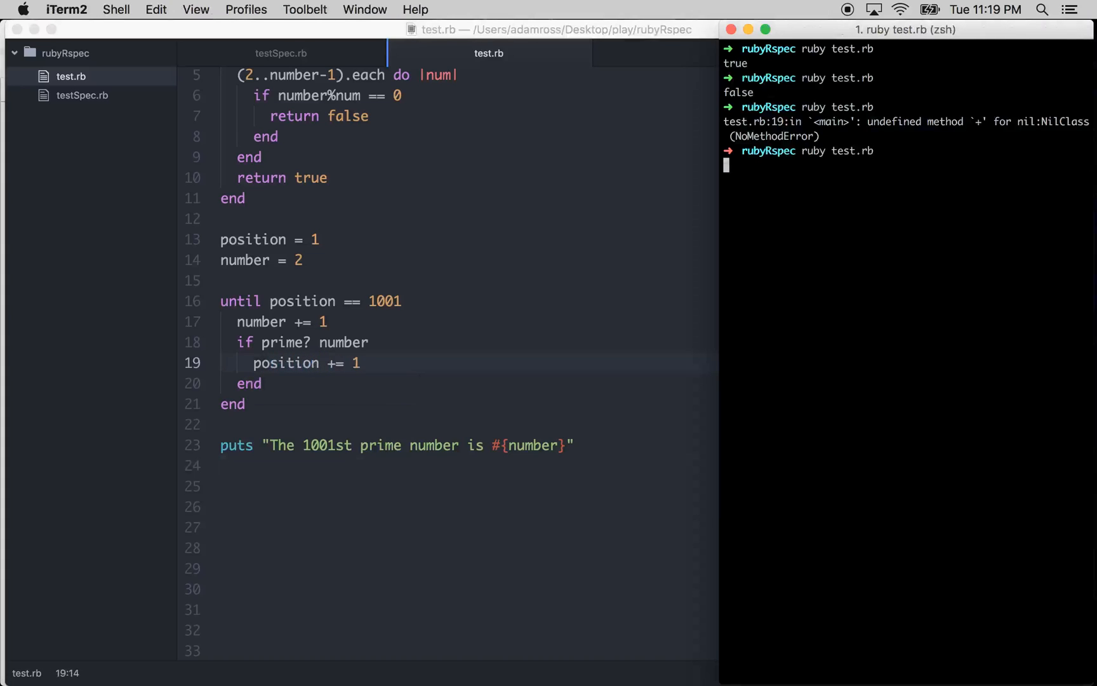
- Run test.rb in iTerm2, printing 'The 1001st prime number is 7927', and select the answer
{"action": "key", "text": "Return"}
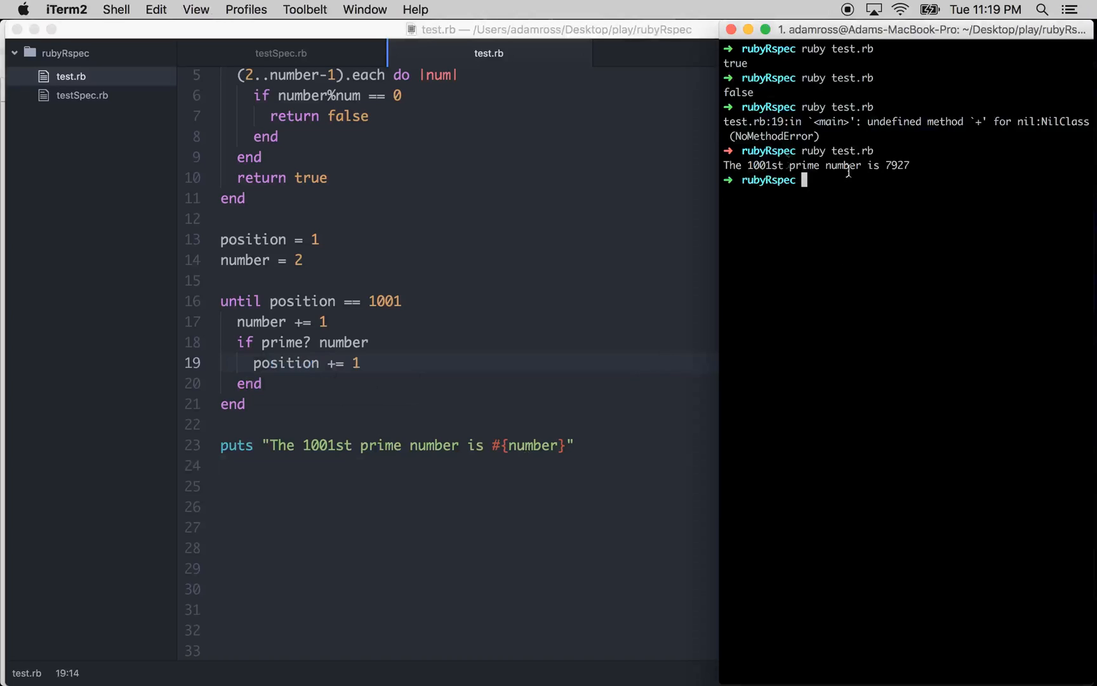
{"action": "mouse_move", "coordinate": [931, 164]}
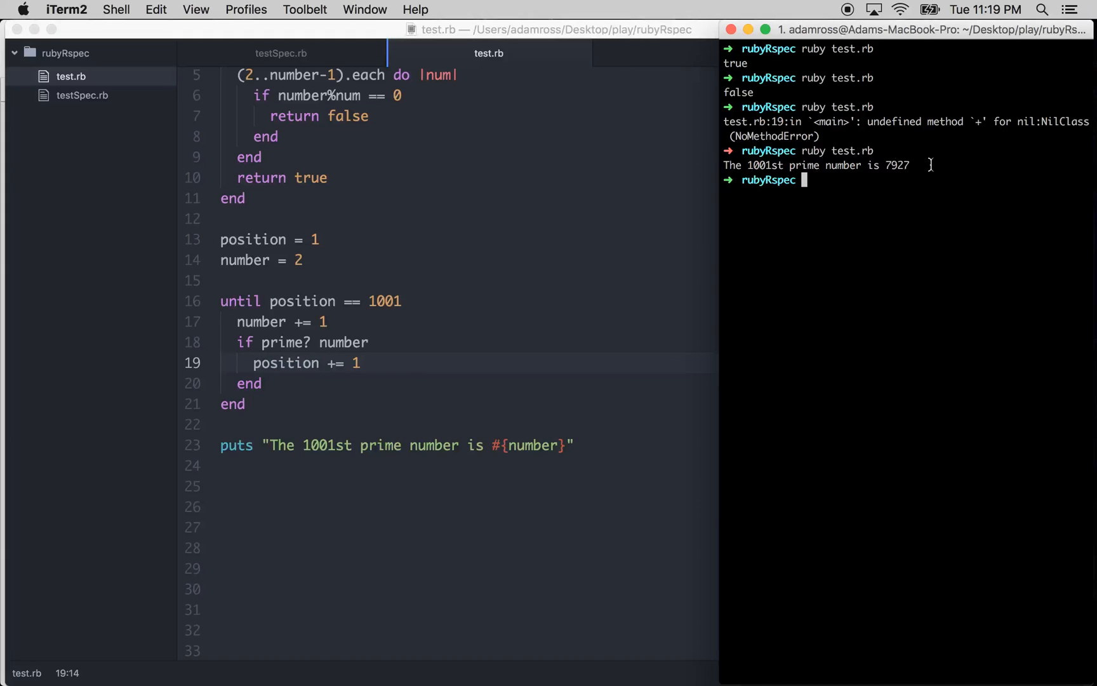
{"action": "double_click", "coordinate": [898, 165]}
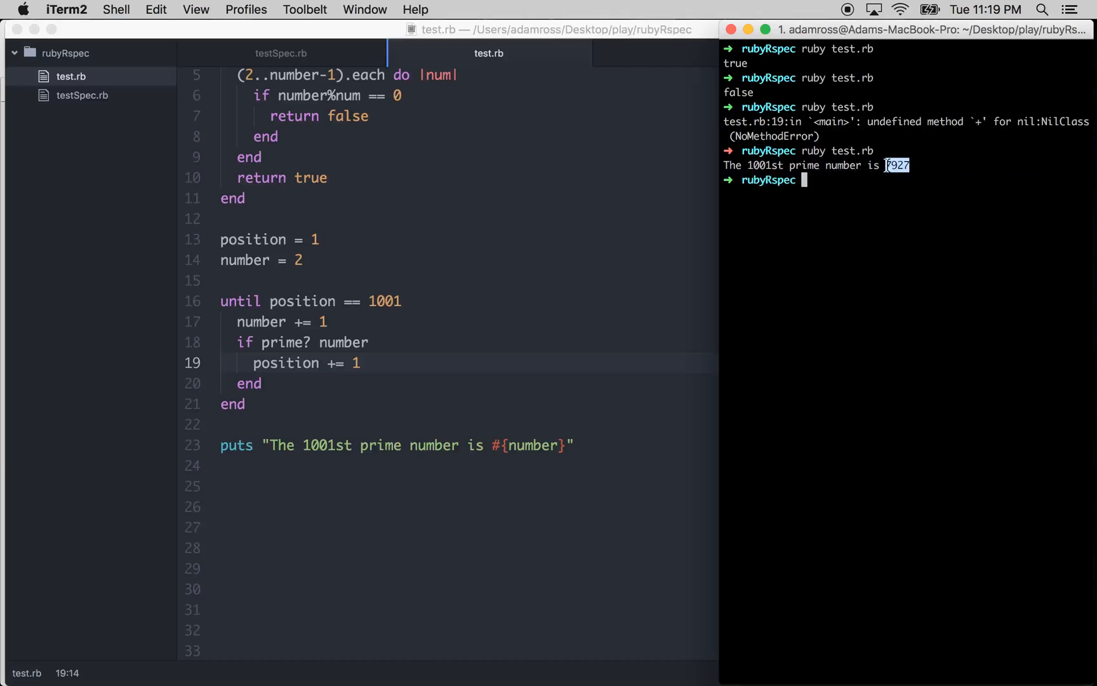
{"action": "left_click", "coordinate": [409, 301]}
{"action": "type", "text": "2"}
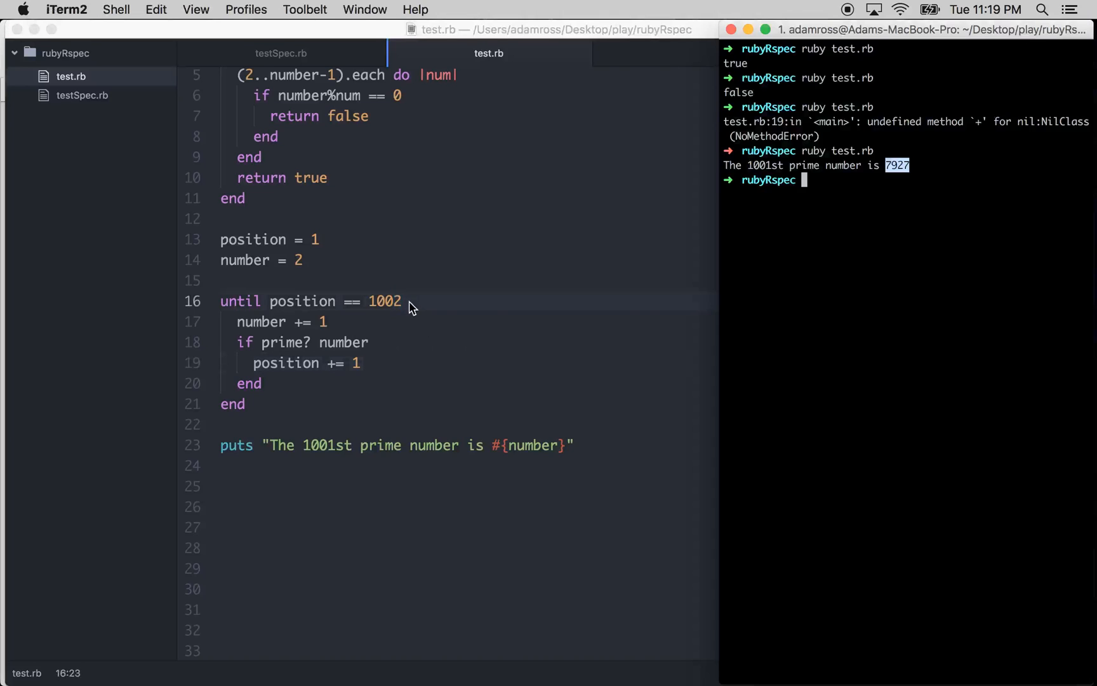
- Rerun test.rb with the limit at 1002, printing 7933, and review the output
{"action": "key", "text": "Return"}
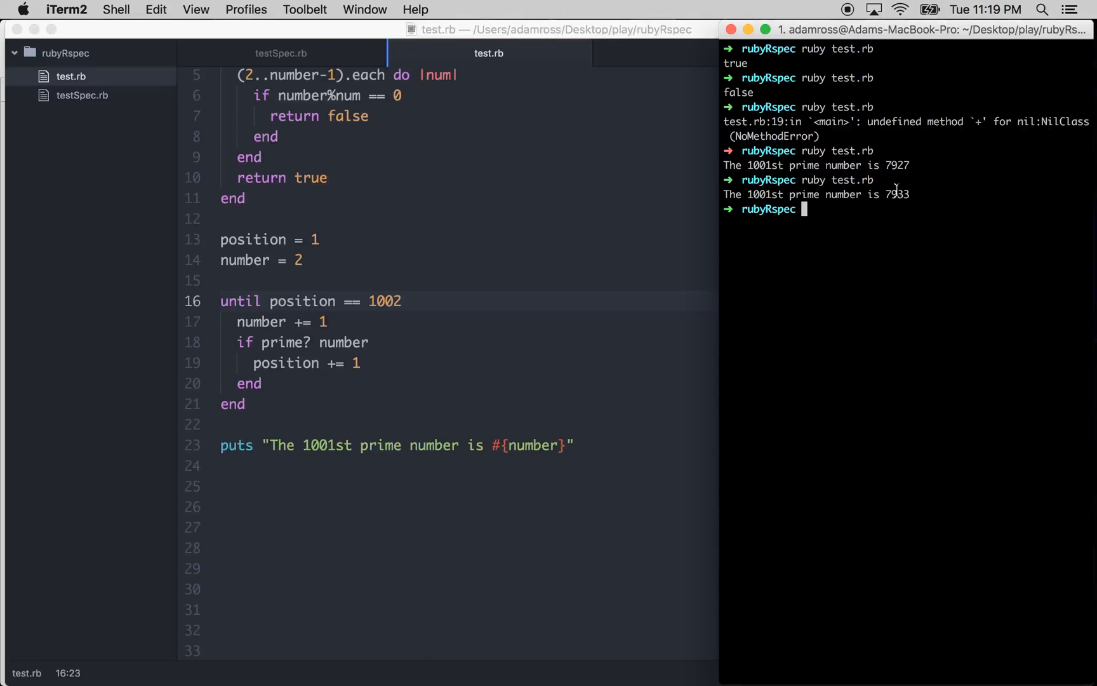
{"action": "mouse_move", "coordinate": [923, 194]}
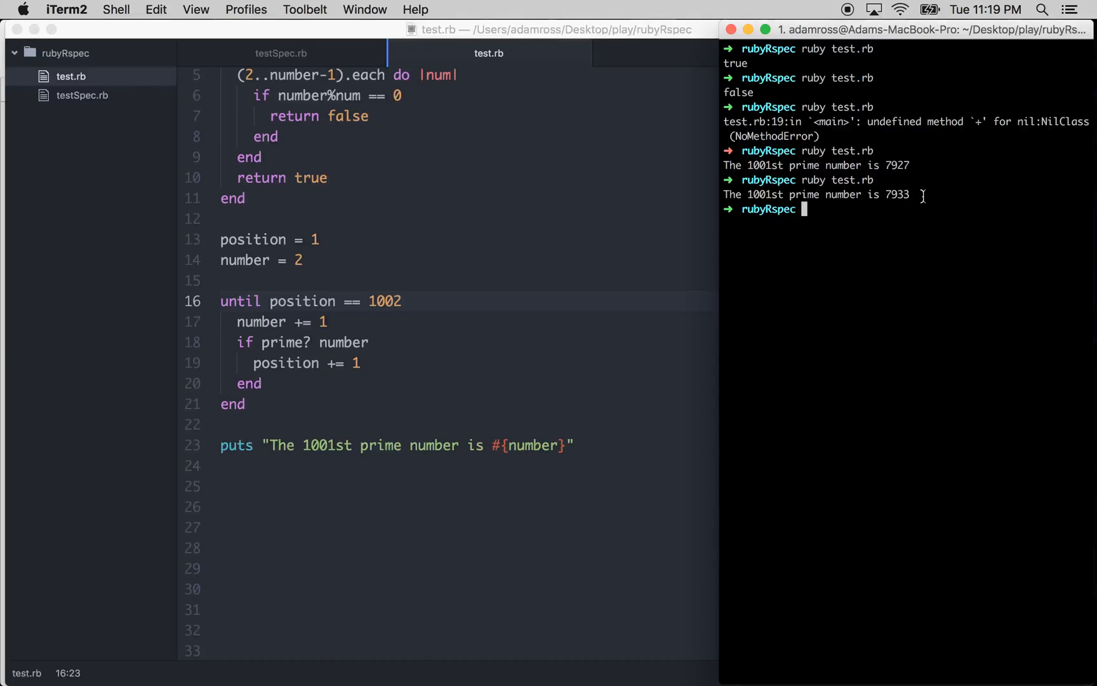
{"action": "mouse_move", "coordinate": [381, 302]}
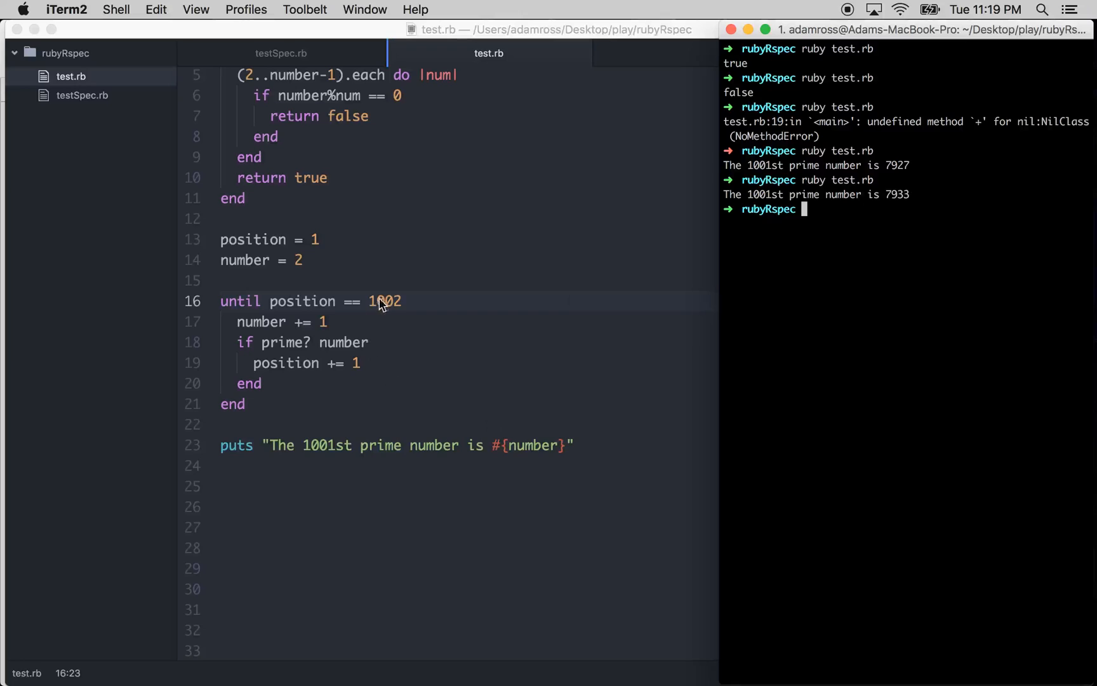
{"action": "mouse_move", "coordinate": [663, 585]}
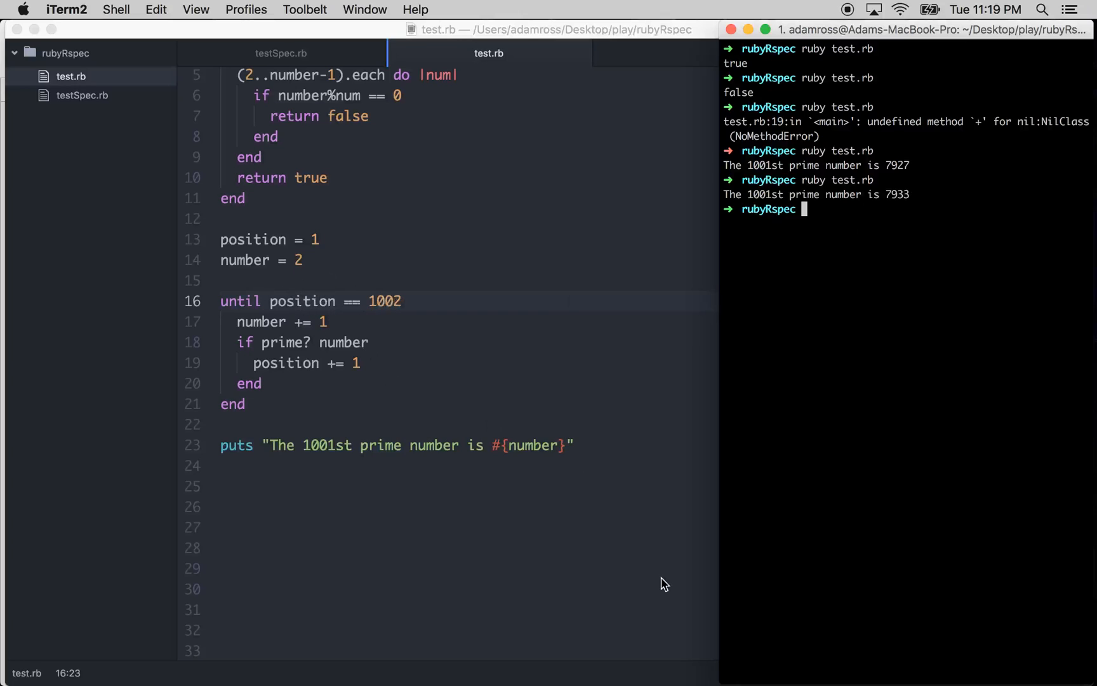
{"action": "scroll", "scroll_direction": "up", "scroll_amount": 3}
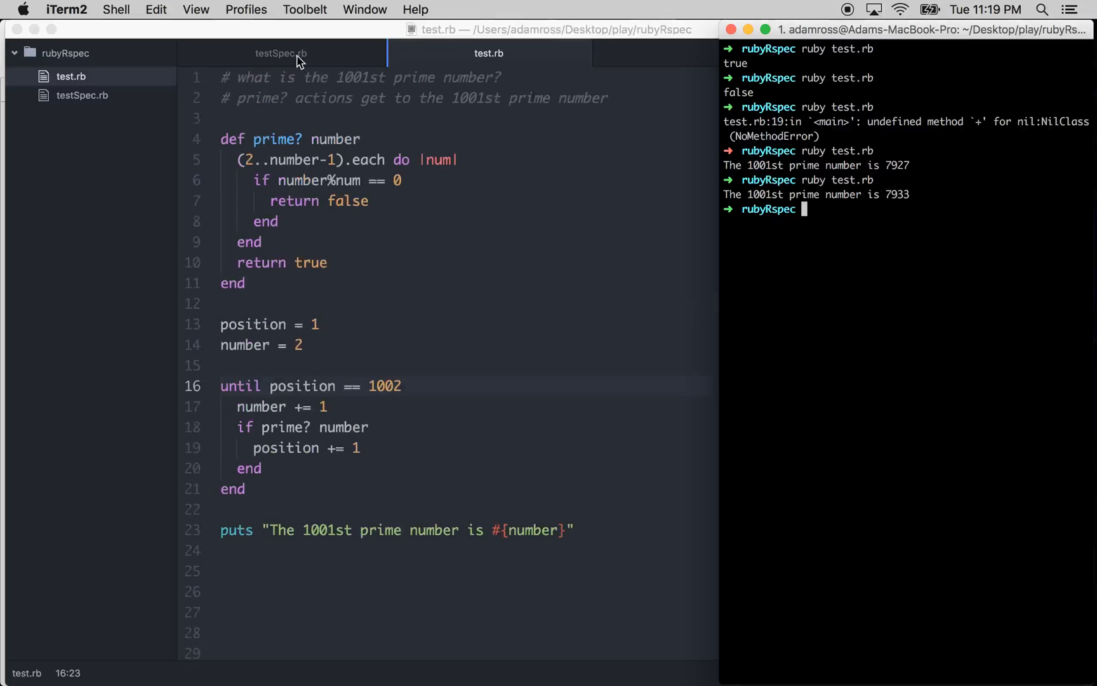
{"action": "mouse_move", "coordinate": [721, 419]}
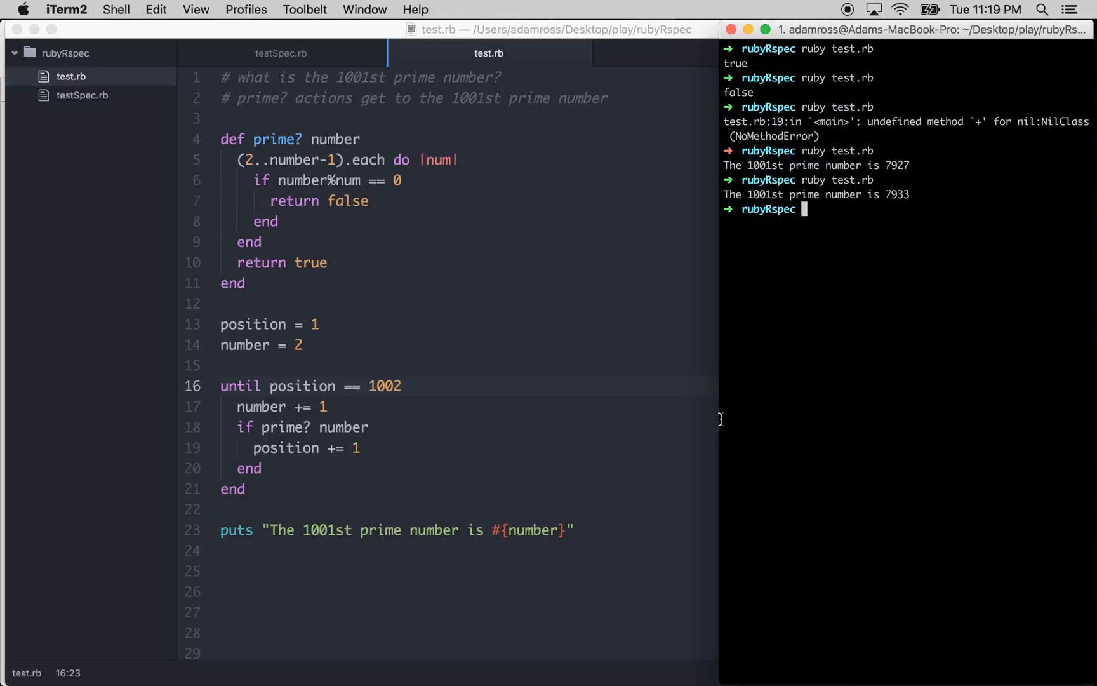
{"action": "mouse_move", "coordinate": [454, 225]}
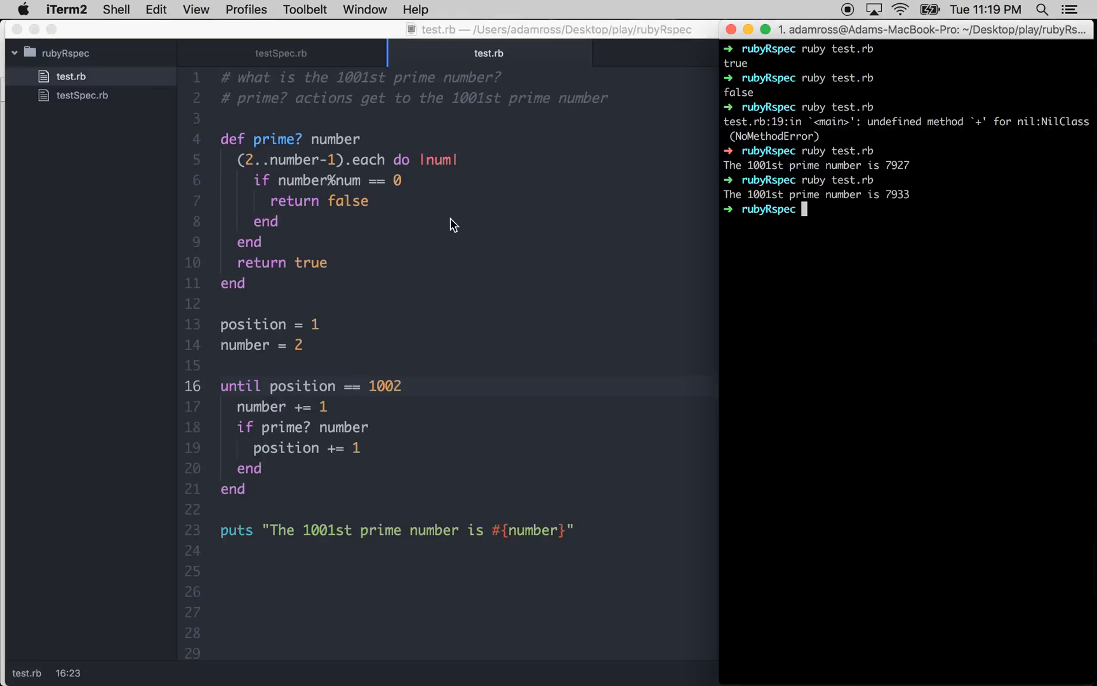
{"action": "mouse_move", "coordinate": [510, 160]}
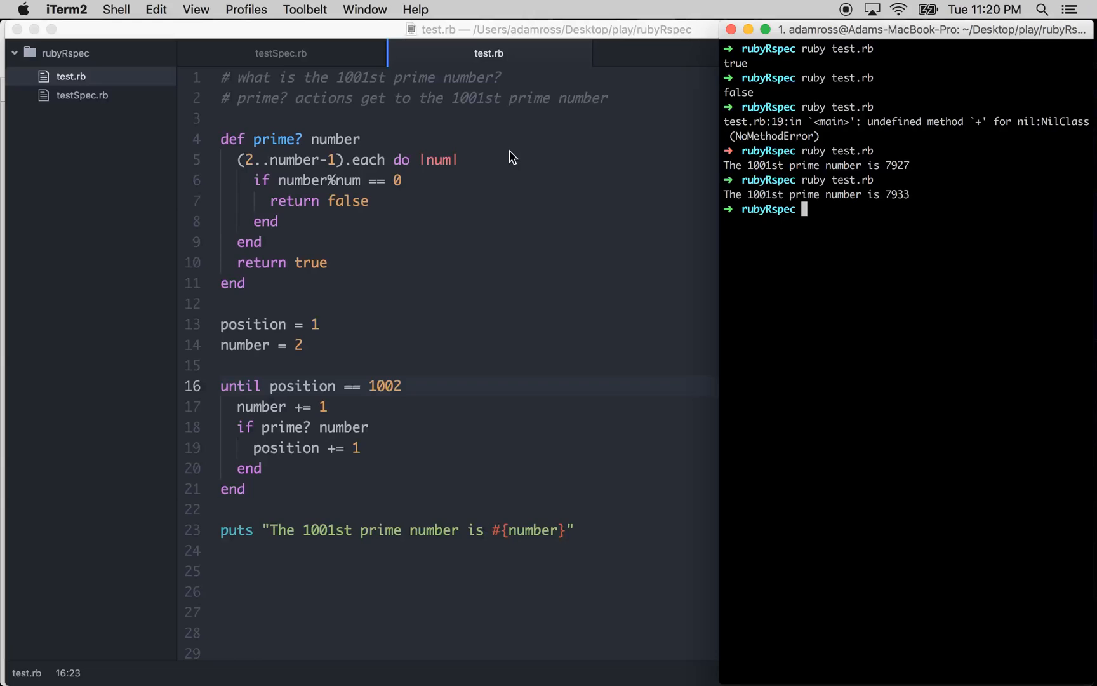
{"action": "mouse_move", "coordinate": [852, 23]}
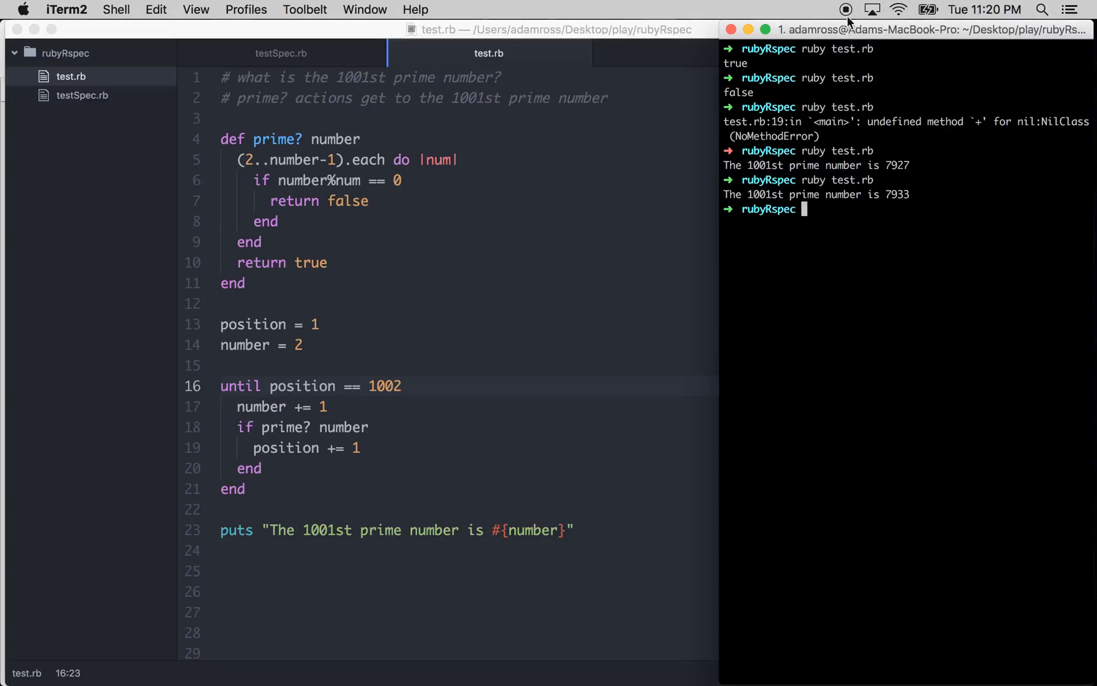